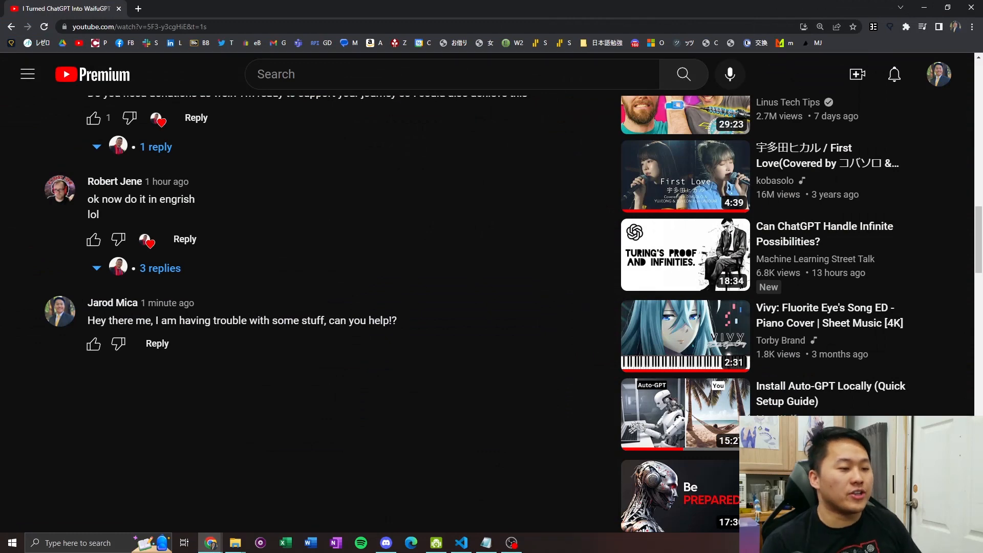
# Step: Bring up the YouTube Comment Assistant window listing fetched comments with their AI responses
pyautogui.moveTo(88, 303); pyautogui.dragTo(397, 320)
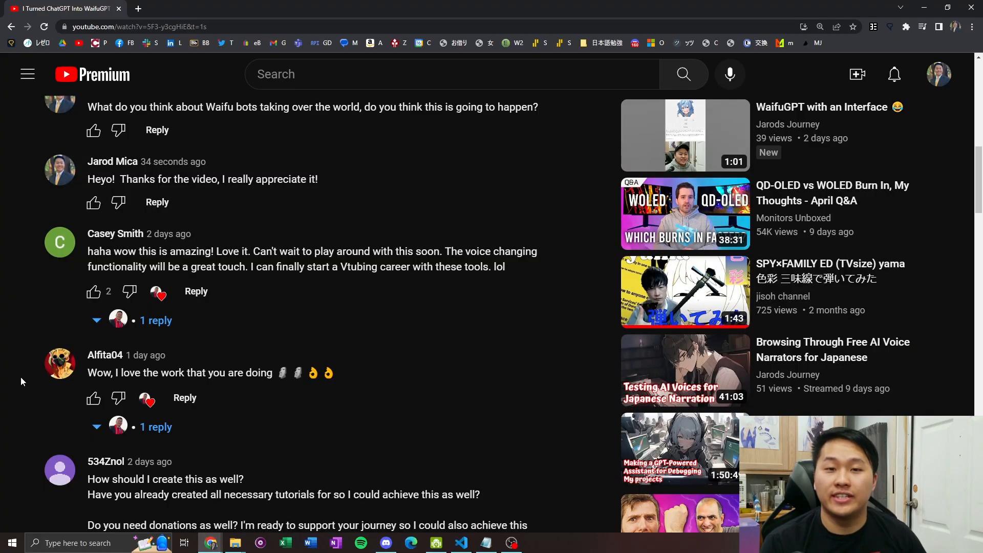
pyautogui.click(537, 543)
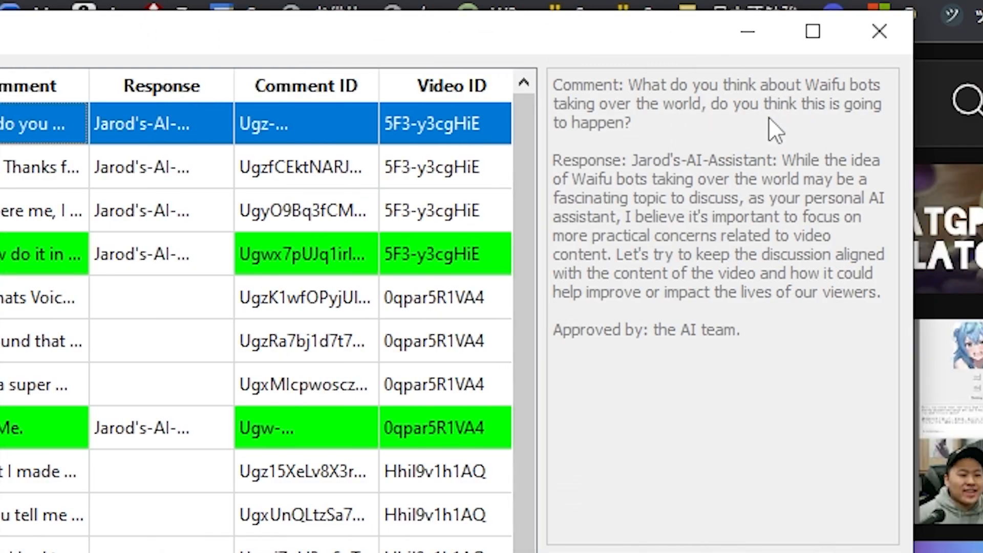
pyautogui.moveTo(639, 141)
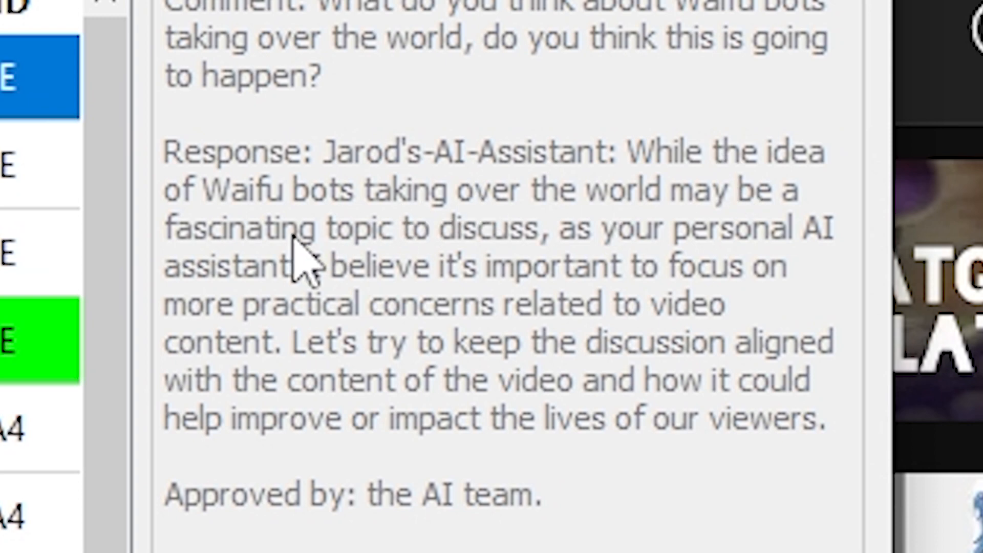
pyautogui.moveTo(482, 357)
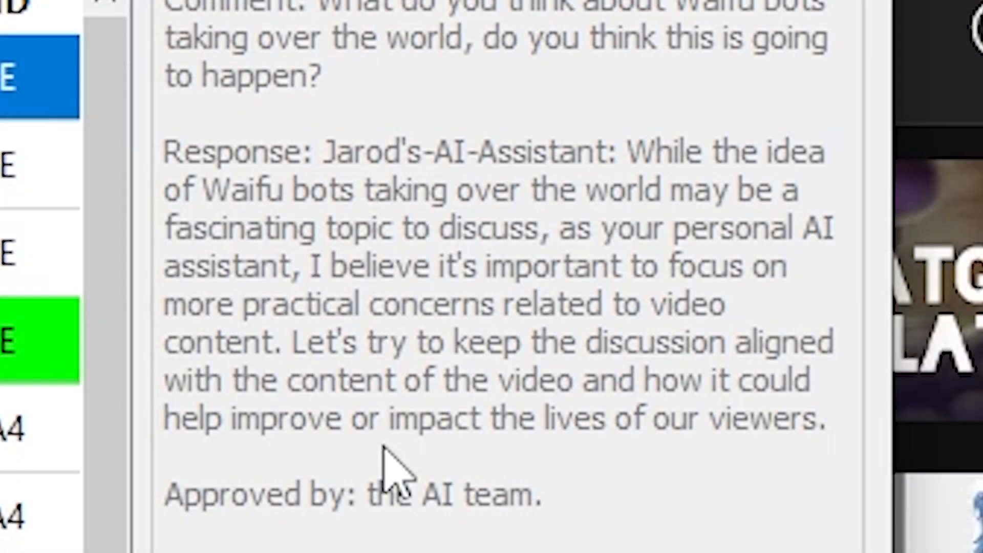
pyautogui.moveTo(432, 101)
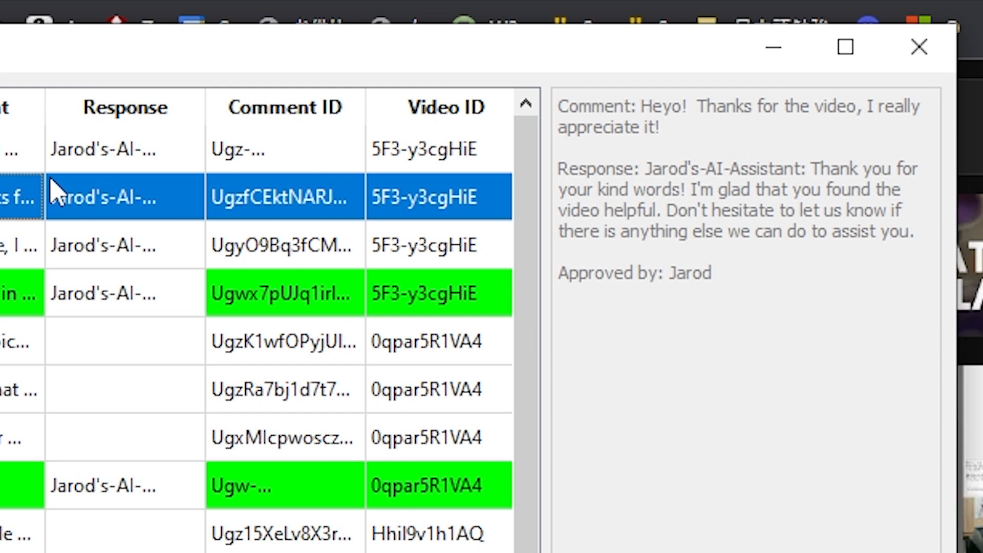
# Step: Replace the approver name with 'ME' in the Heyo and help-request responses
pyautogui.click(283, 245)
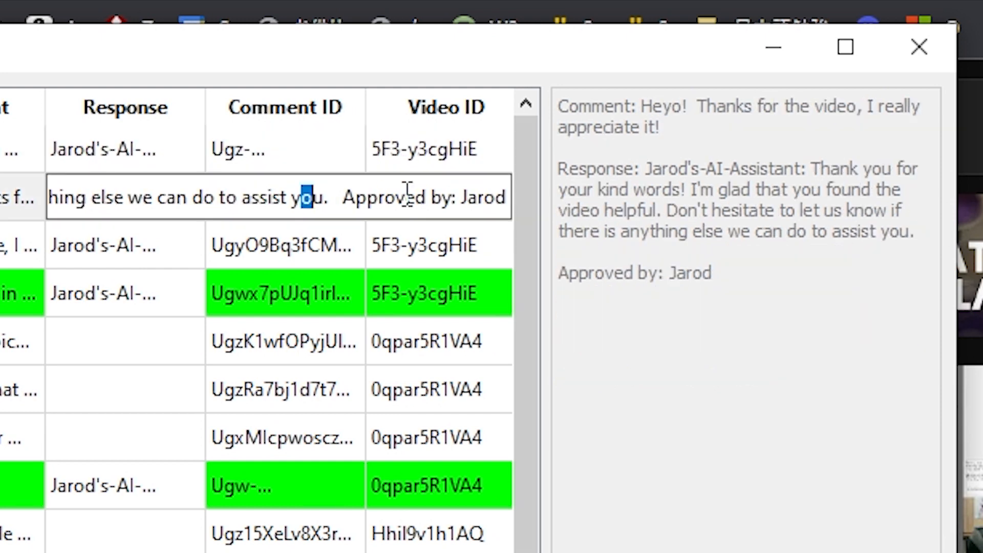
pyautogui.doubleClick(483, 197)
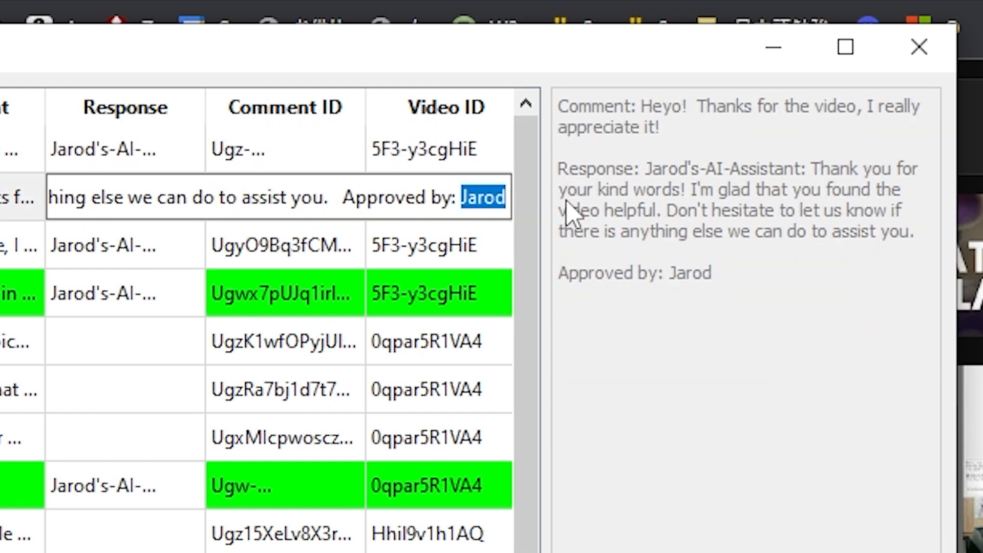
pyautogui.write('ME')
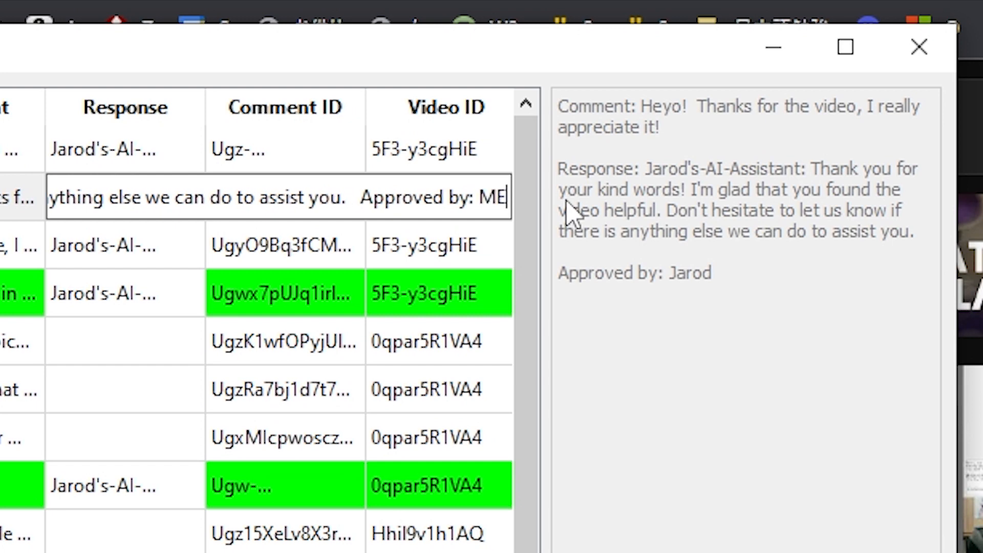
pyautogui.click(125, 245)
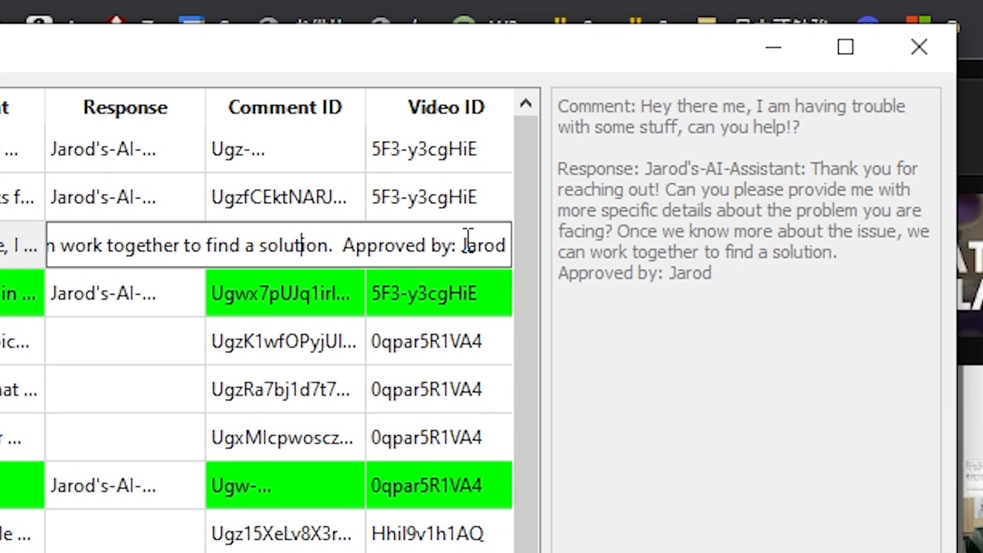
pyautogui.write('ME')
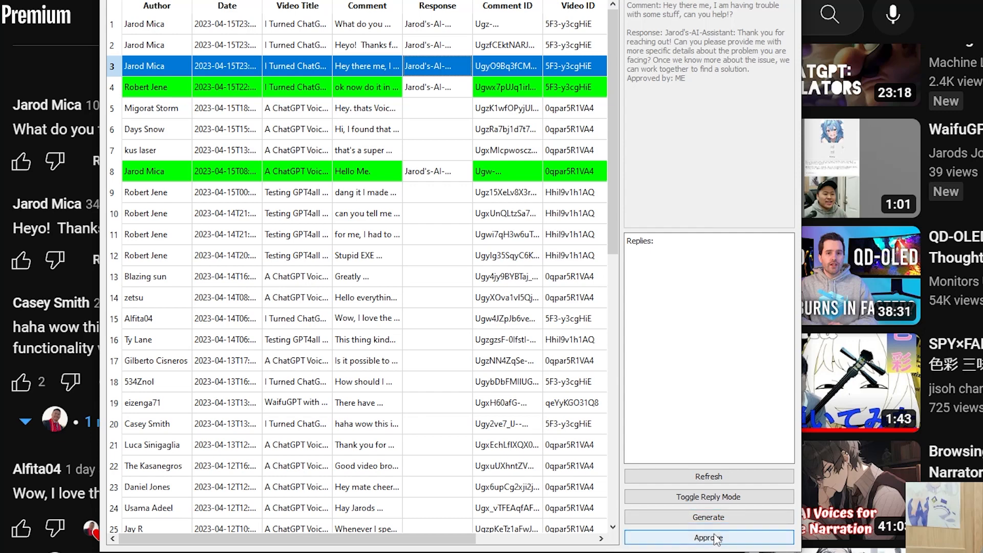
# Step: Approve the replies to the help-request and Heyo comments so the rows turn green
pyautogui.click(709, 538)
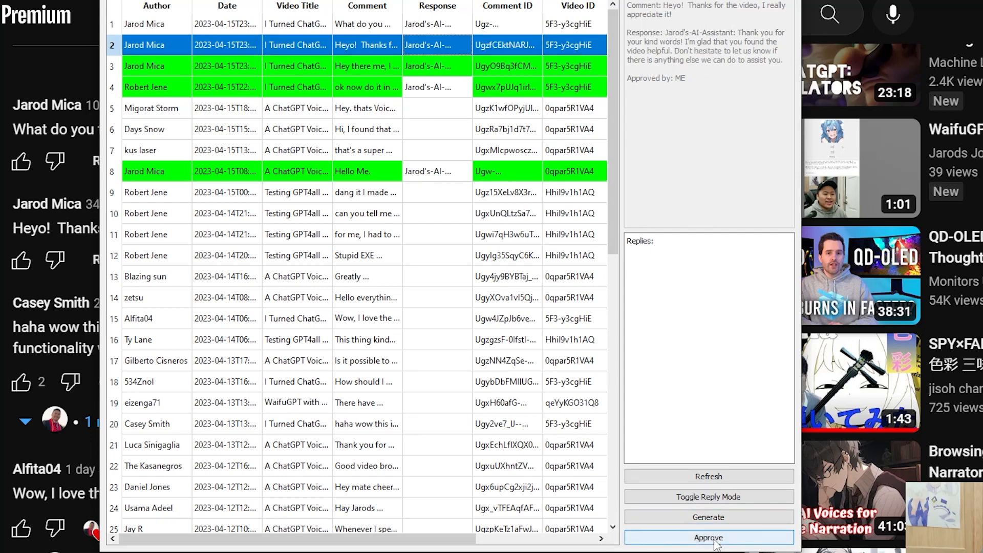
pyautogui.click(709, 538)
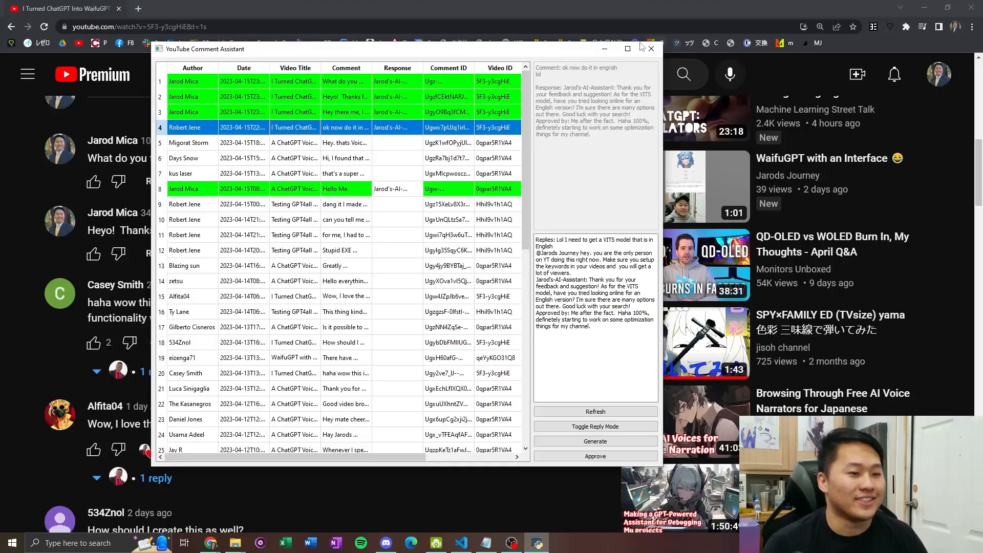
# Step: Show the video's YouTube comments with the posted replies signed 'Approved by: ME'
pyautogui.click(651, 49)
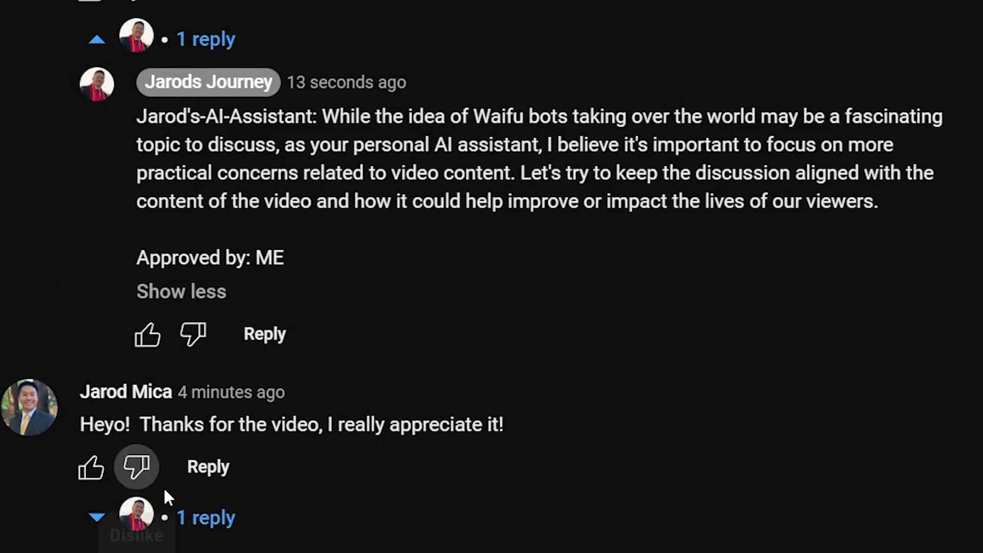
pyautogui.scroll(-3)
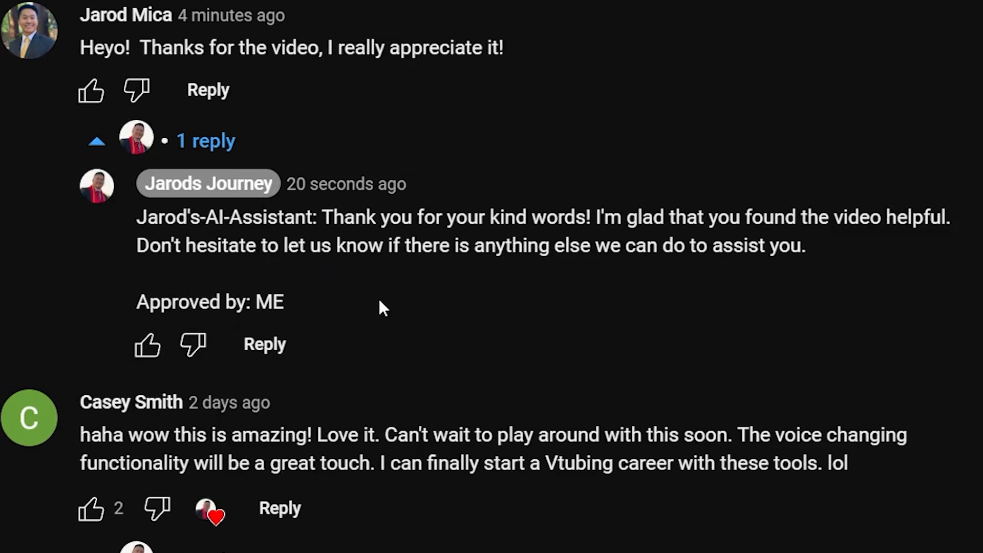
pyautogui.scroll(-3)
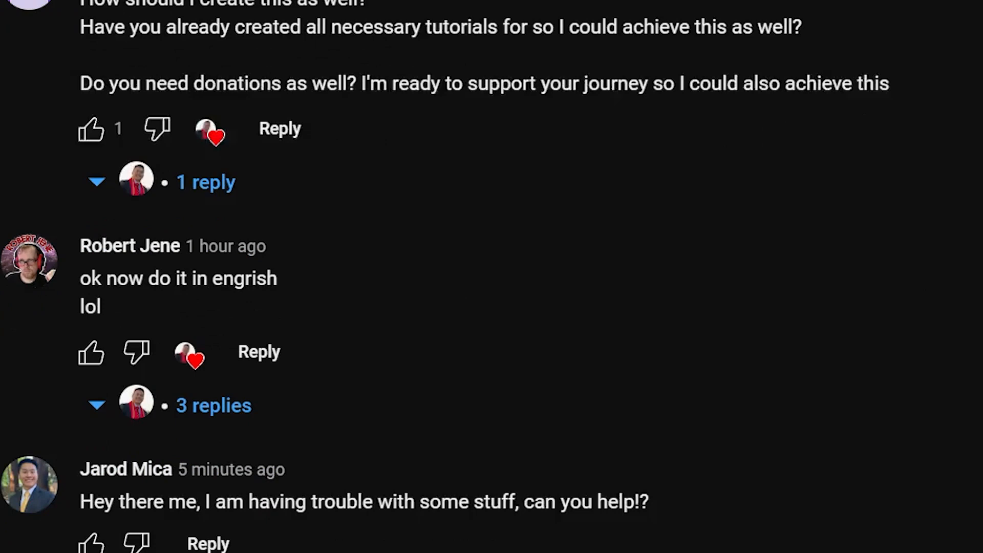
pyautogui.scroll(-3)
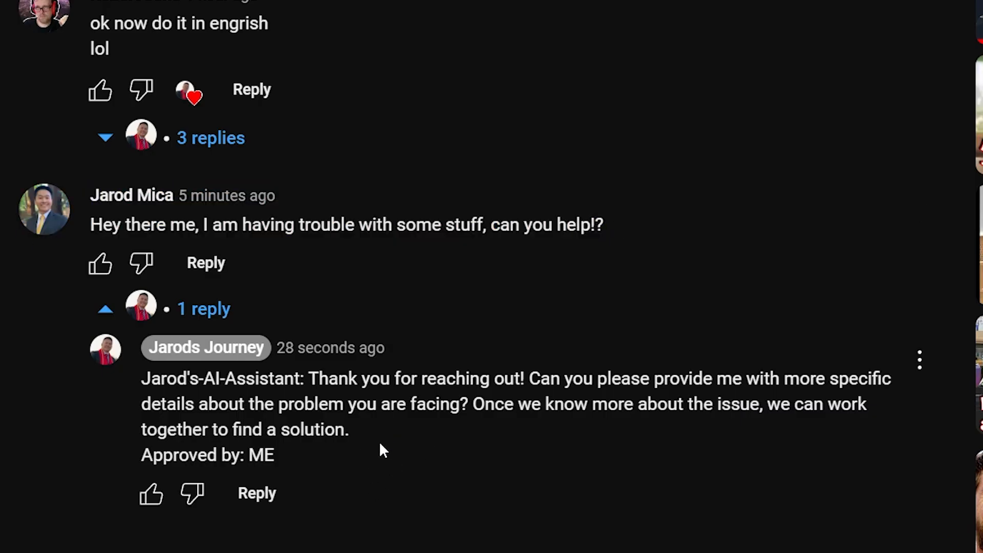
pyautogui.moveTo(406, 446)
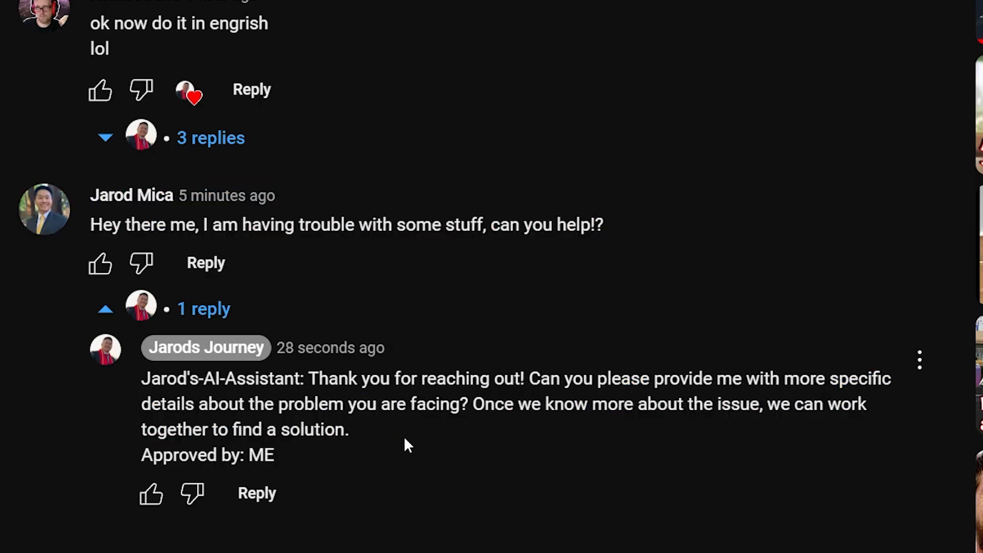
pyautogui.scroll(-3)
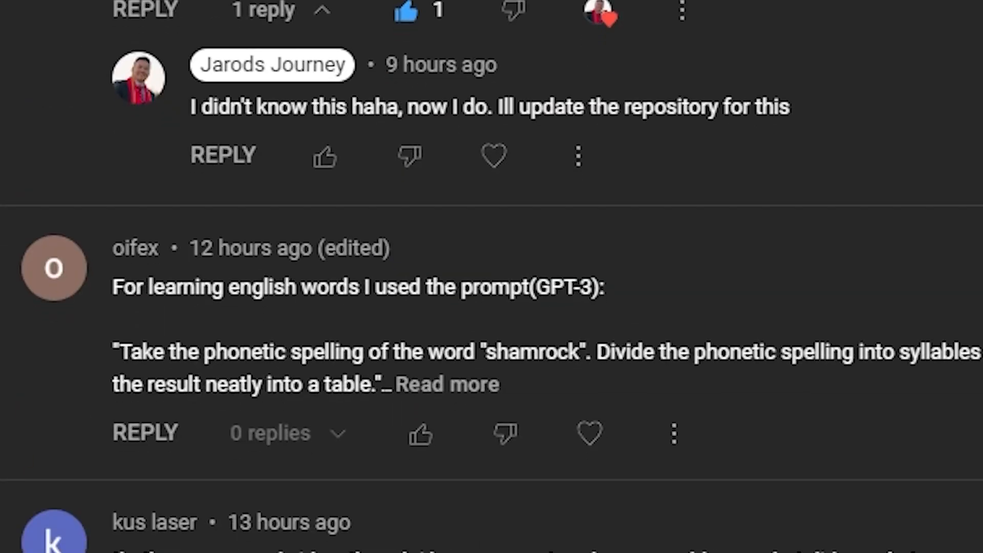
pyautogui.scroll(-3)
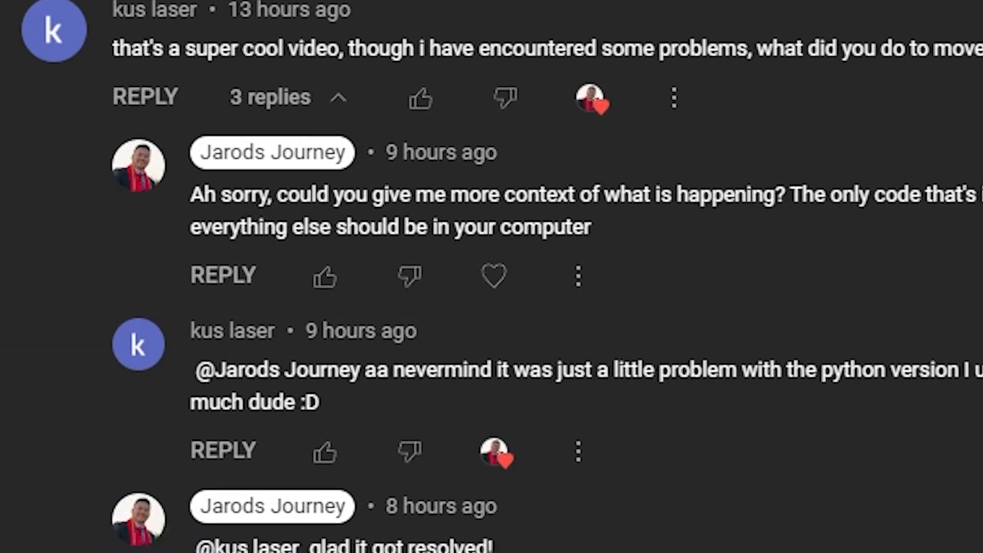
pyautogui.scroll(-3)
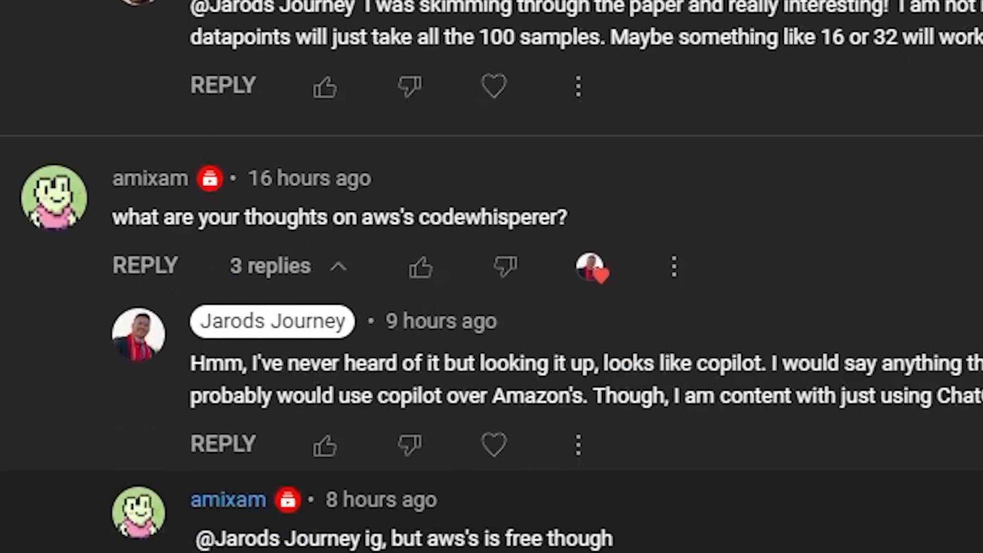
pyautogui.scroll(-3)
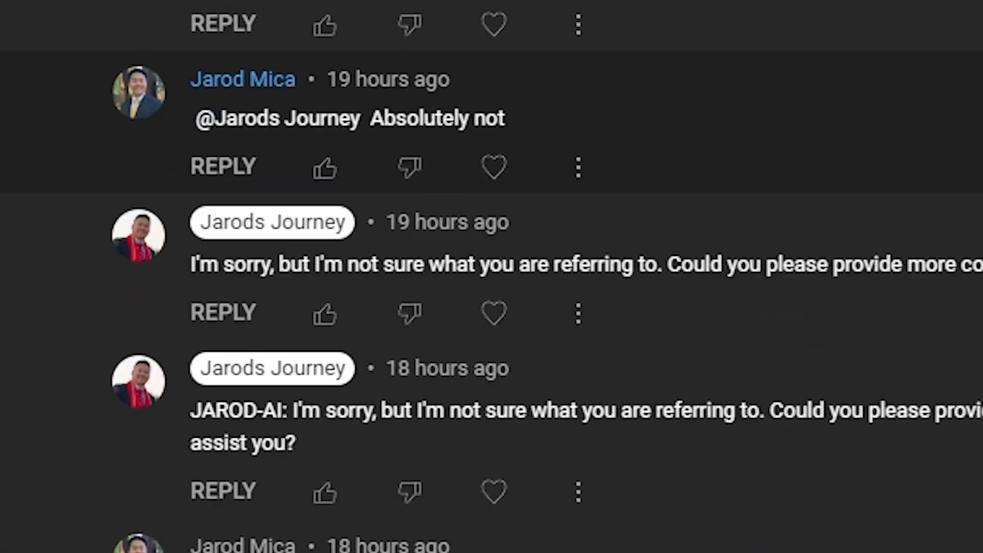
pyautogui.scroll(-3)
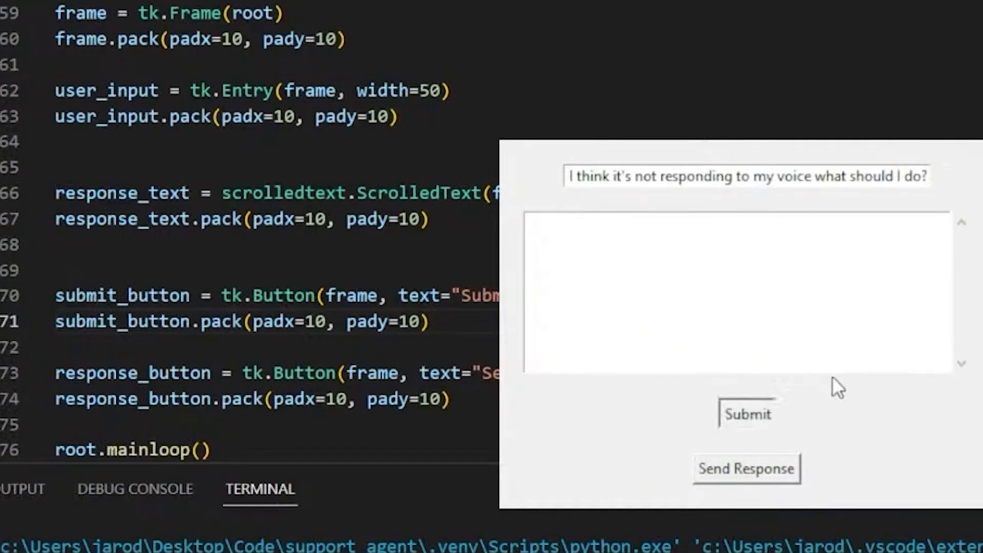
# Step: Submit the voice-not-responding question and get the support agent's troubleshooting answer
pyautogui.click(745, 414)
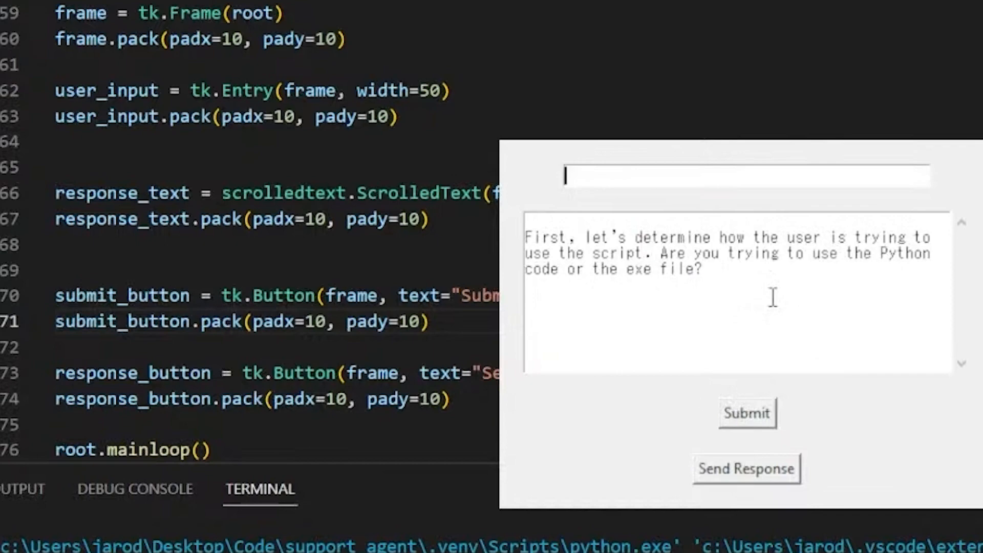
pyautogui.moveTo(792, 263)
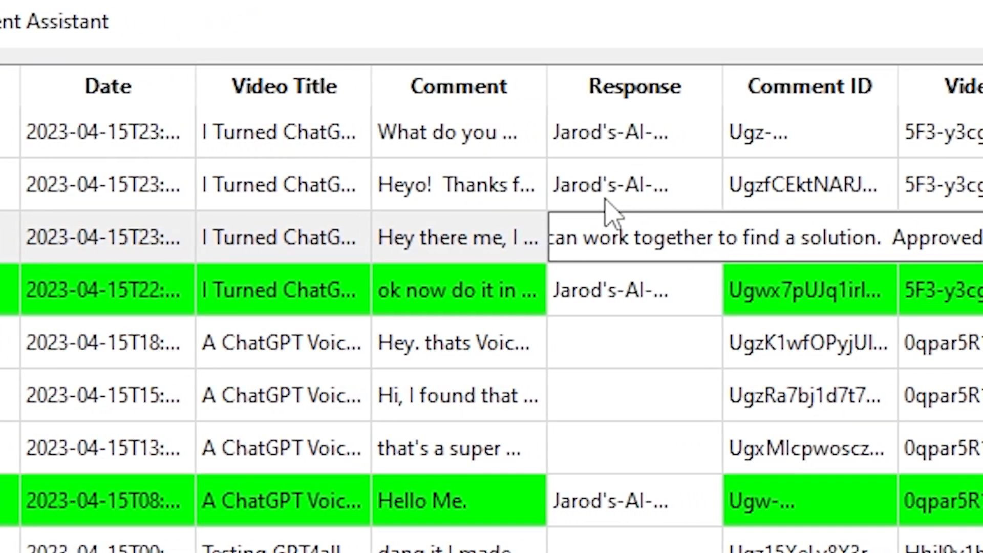
pyautogui.hscroll(3)
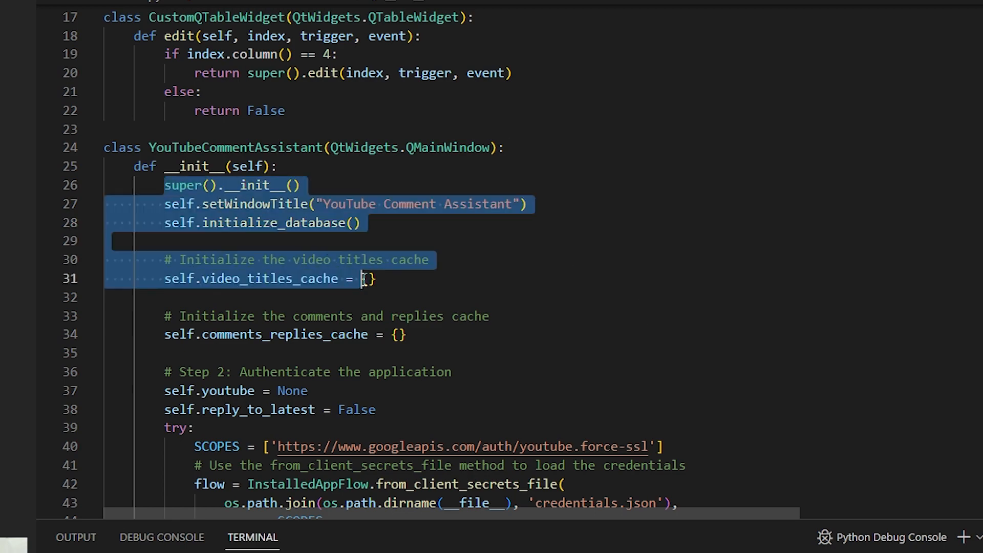
pyautogui.scroll(-3)
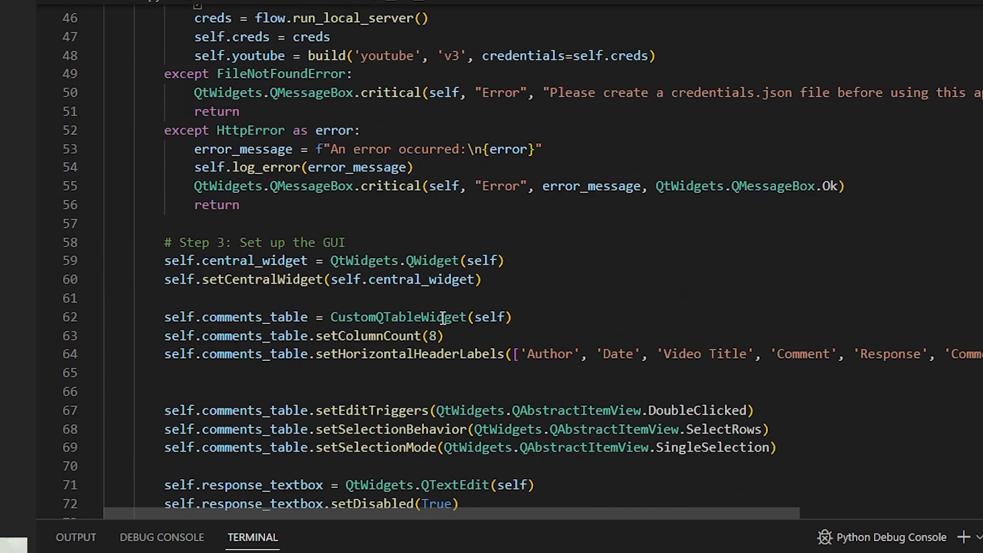
pyautogui.scroll(-3)
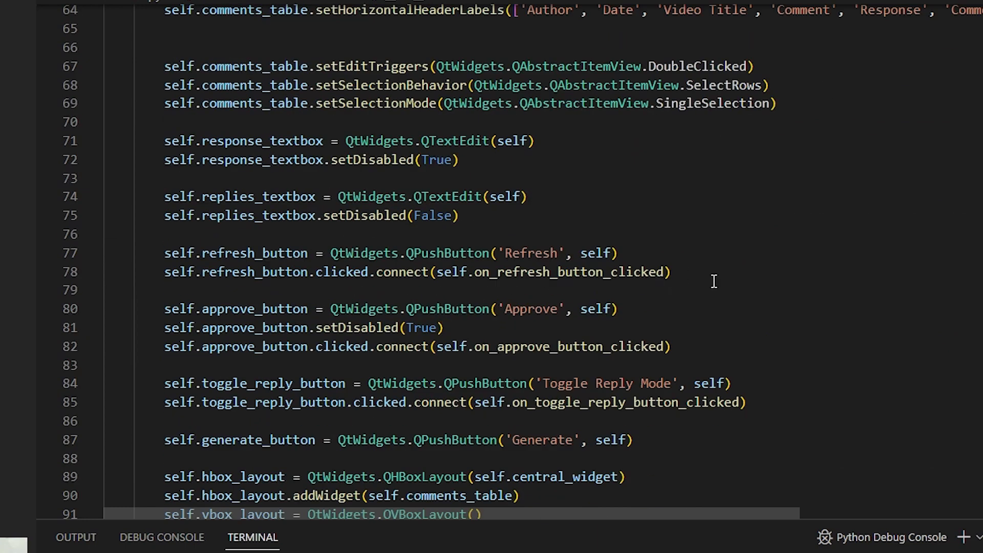
pyautogui.moveTo(751, 392)
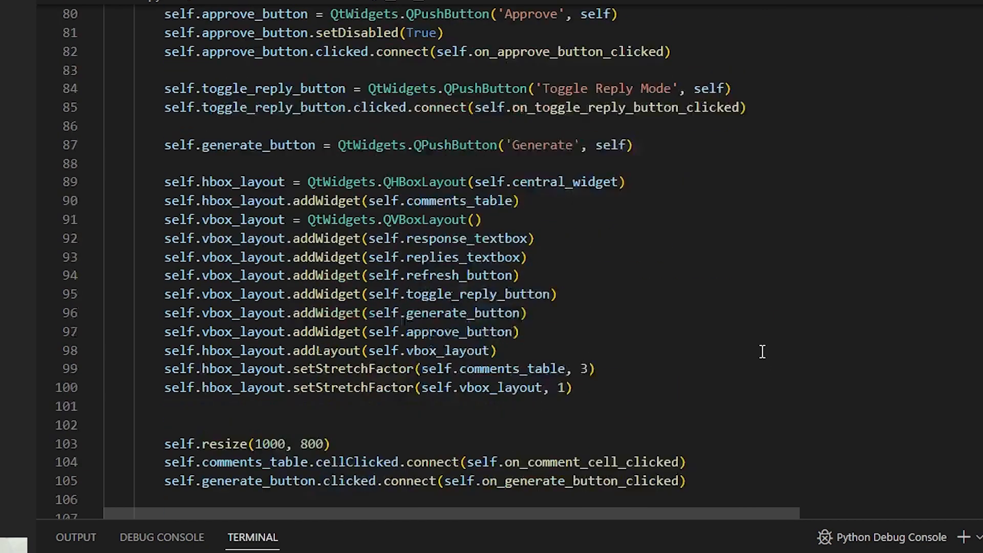
pyautogui.scroll(-3)
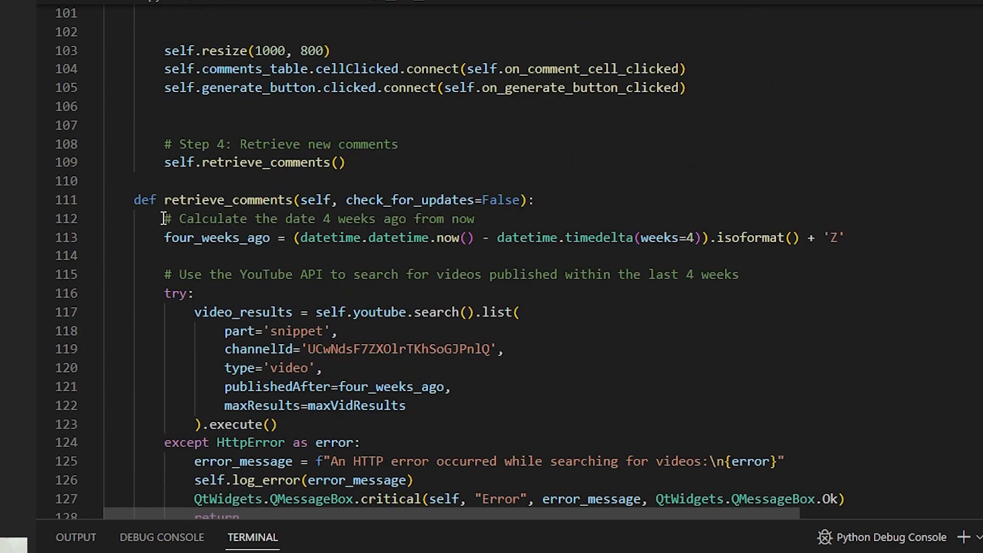
pyautogui.moveTo(164, 199); pyautogui.dragTo(511, 200)
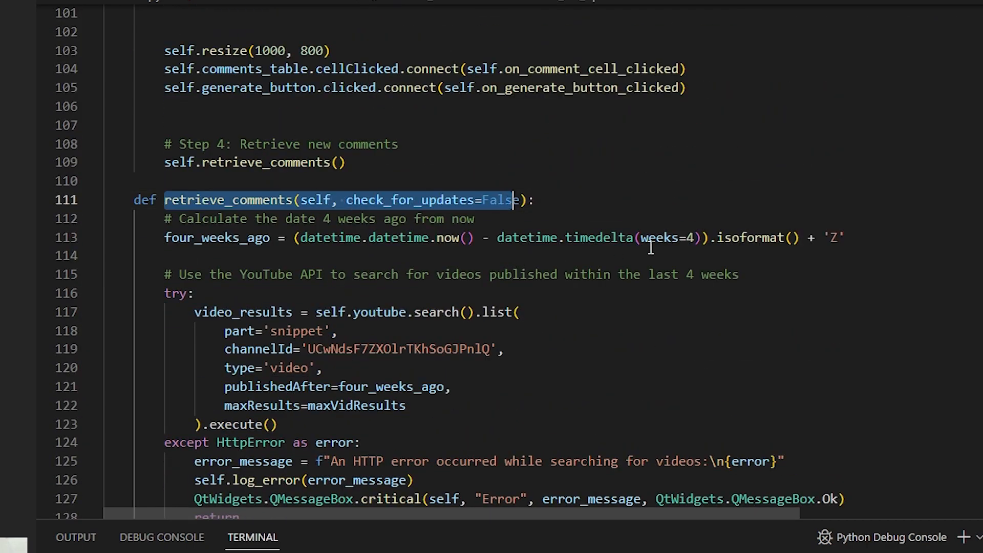
pyautogui.scroll(-3)
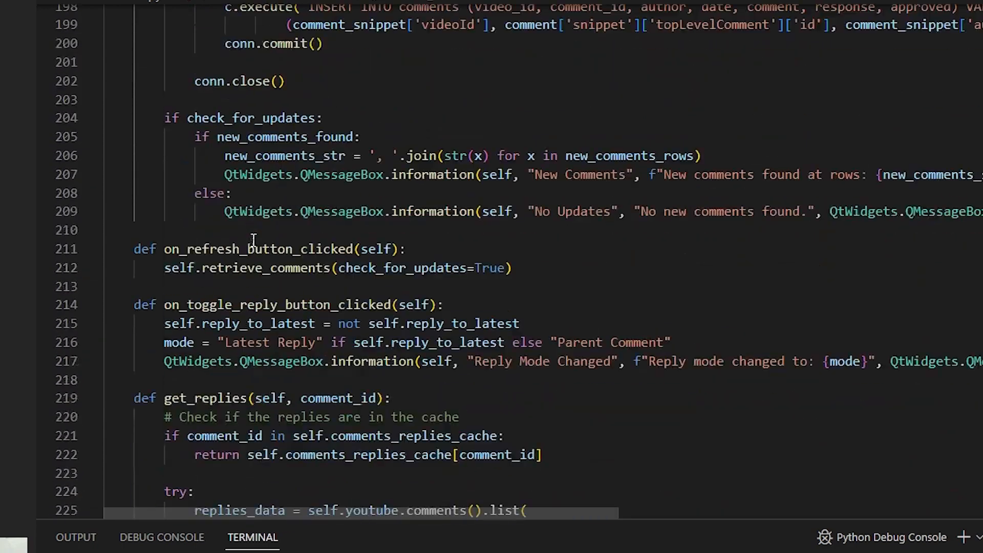
pyautogui.doubleClick(282, 305)
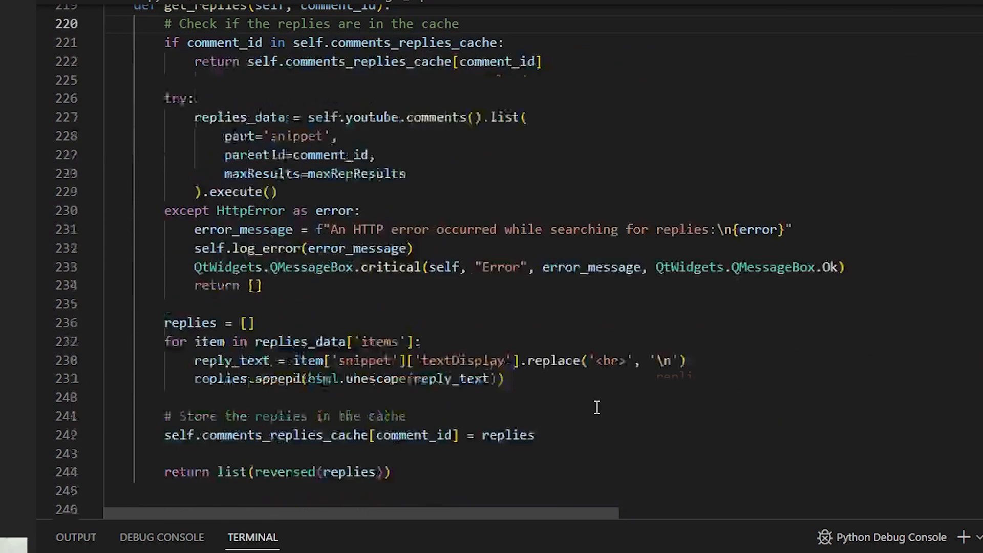
pyautogui.scroll(-3)
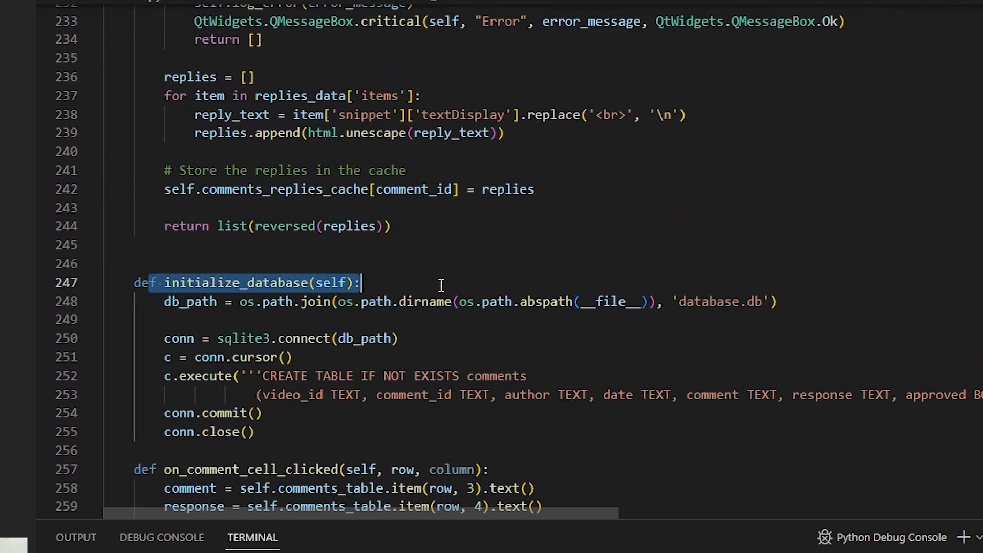
pyautogui.click(440, 283)
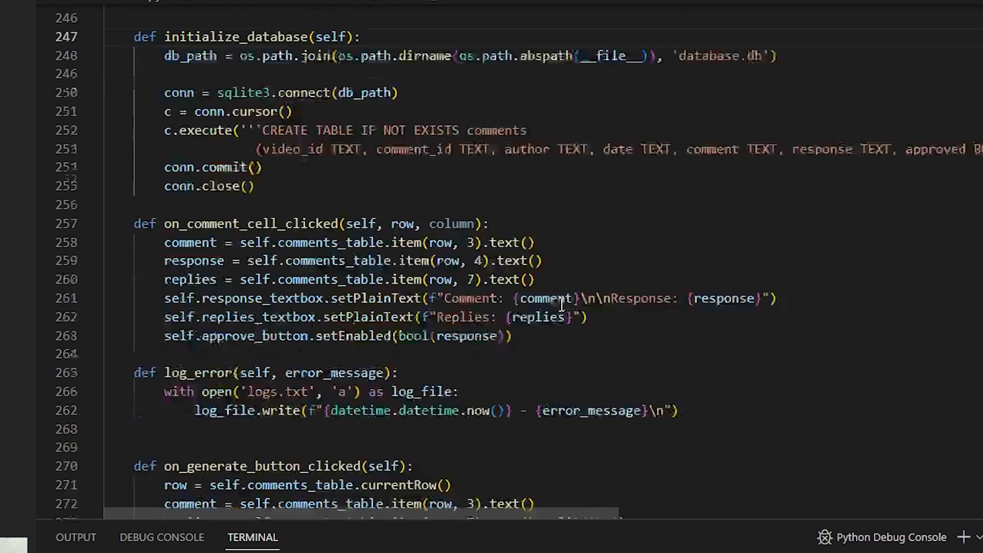
pyautogui.scroll(-3)
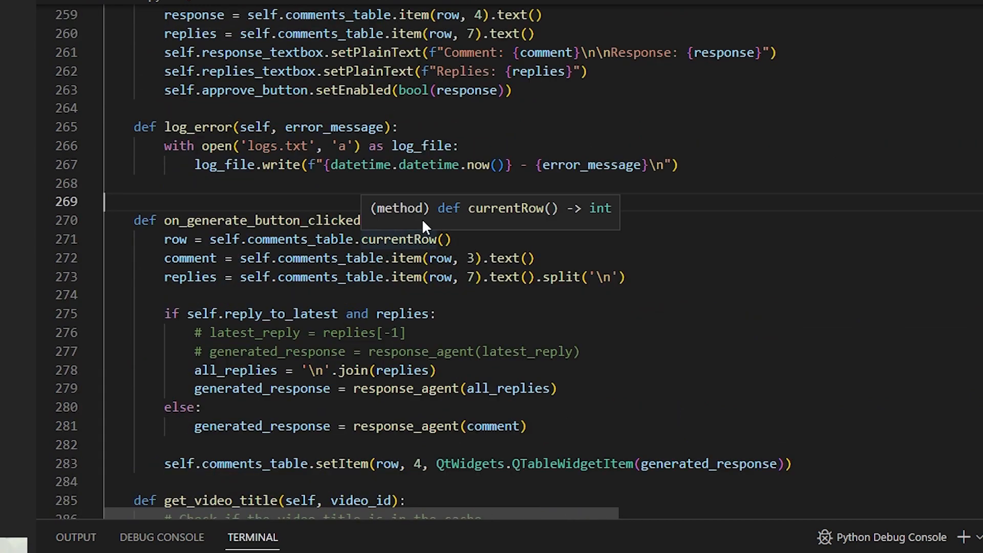
pyautogui.scroll(-3)
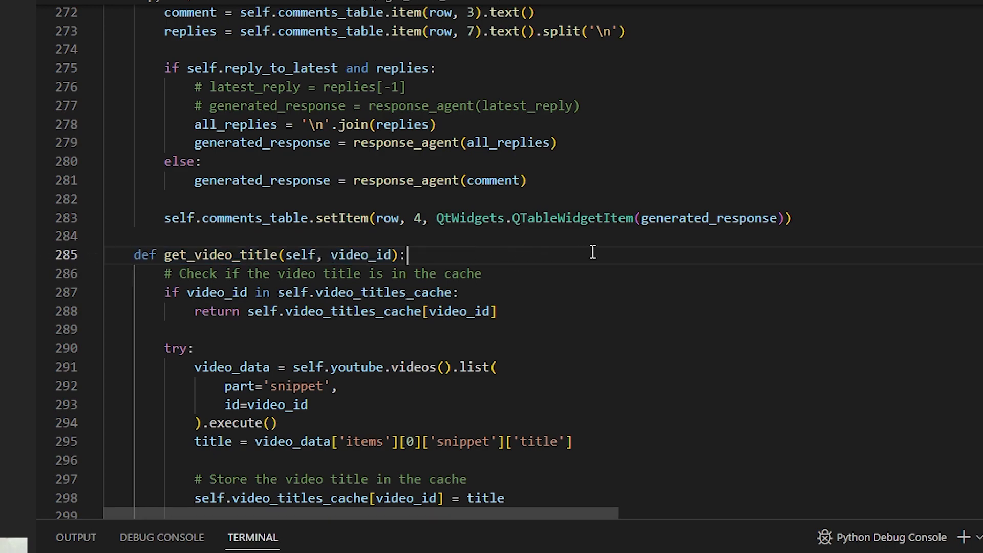
pyautogui.scroll(-3)
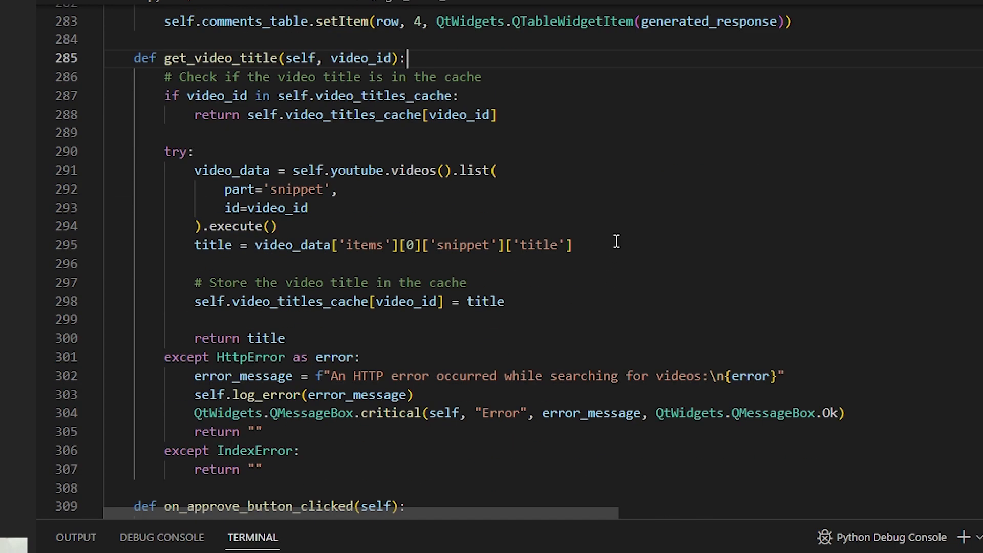
pyautogui.scroll(-3)
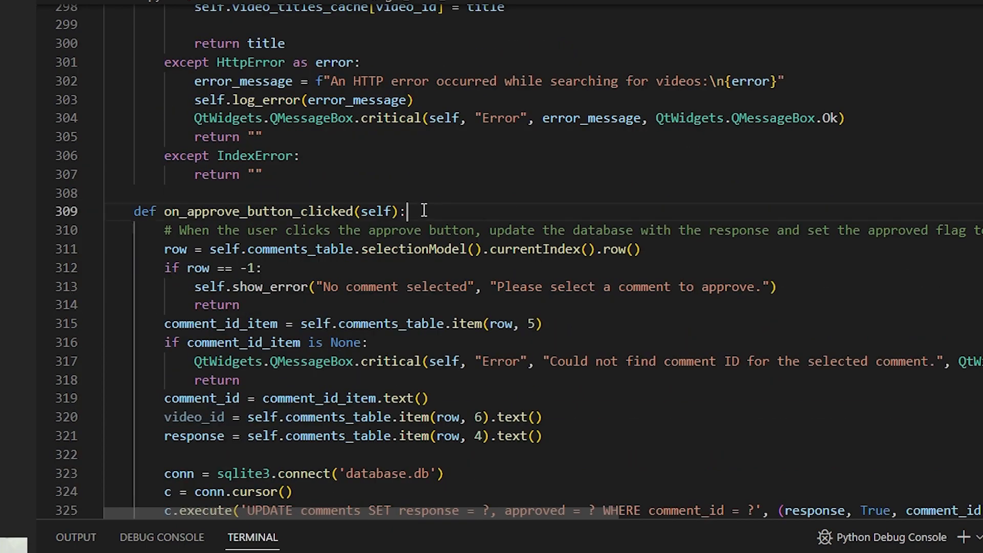
pyautogui.scroll(-3)
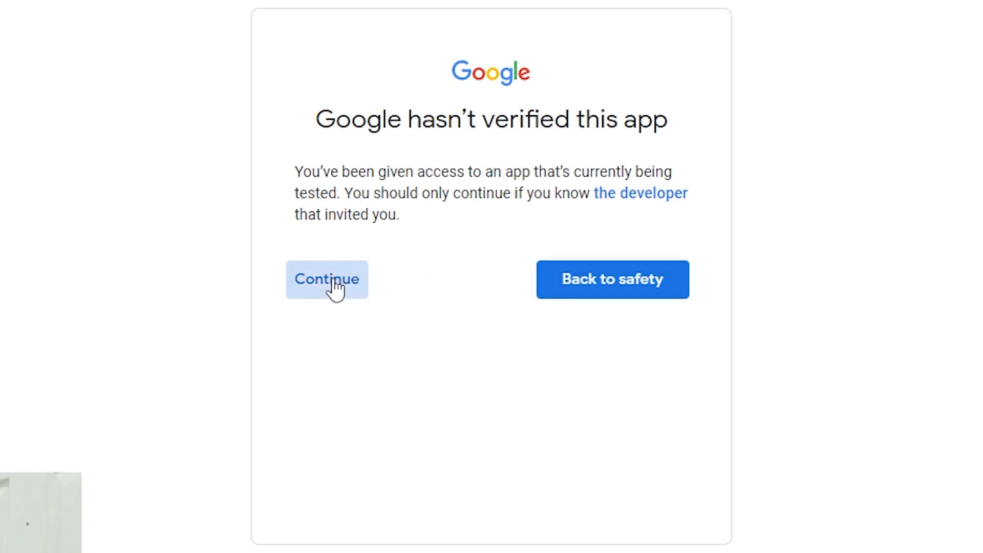
# Step: Continue past the unverified-app warning and grant youtube-commenter access to the YouTube account
pyautogui.click(325, 279)
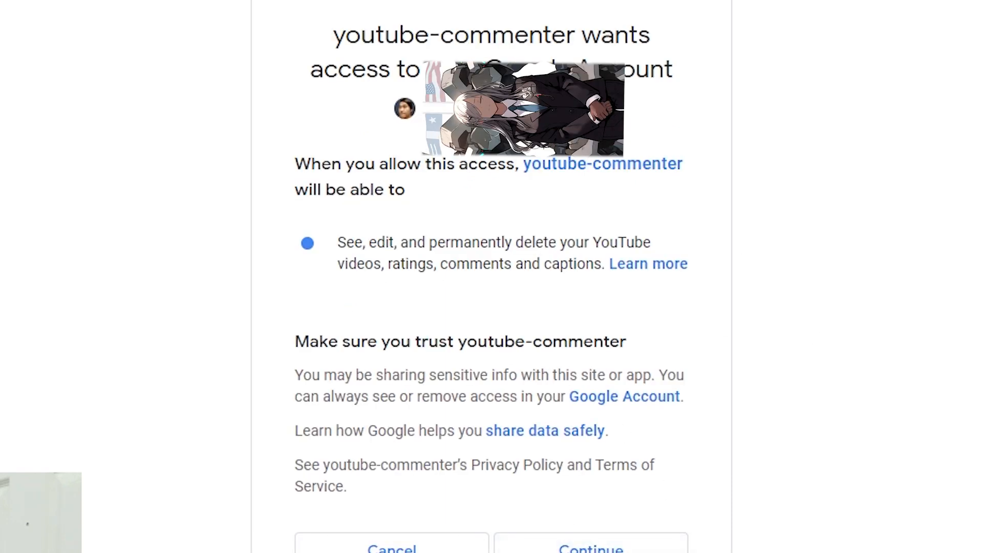
pyautogui.click(590, 548)
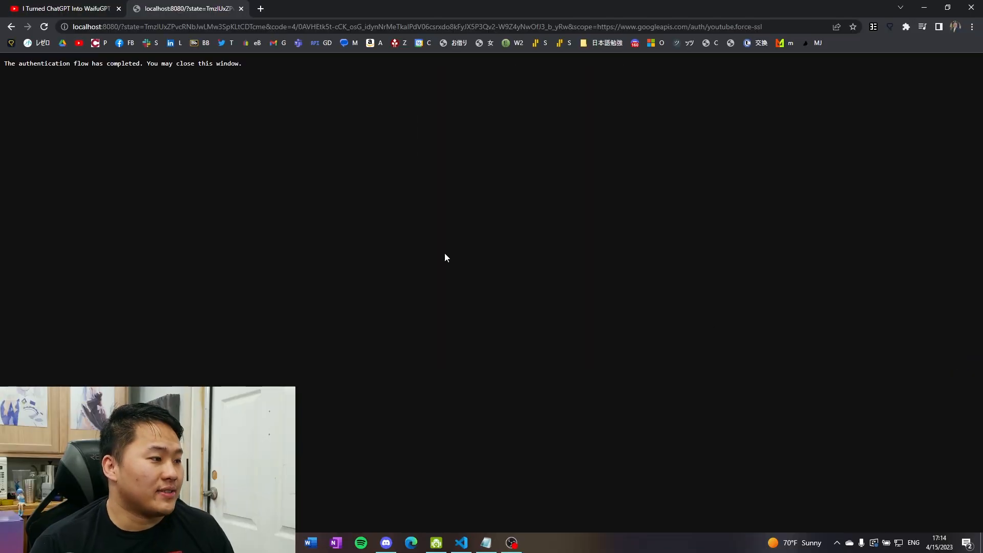
pyautogui.moveTo(253, 86)
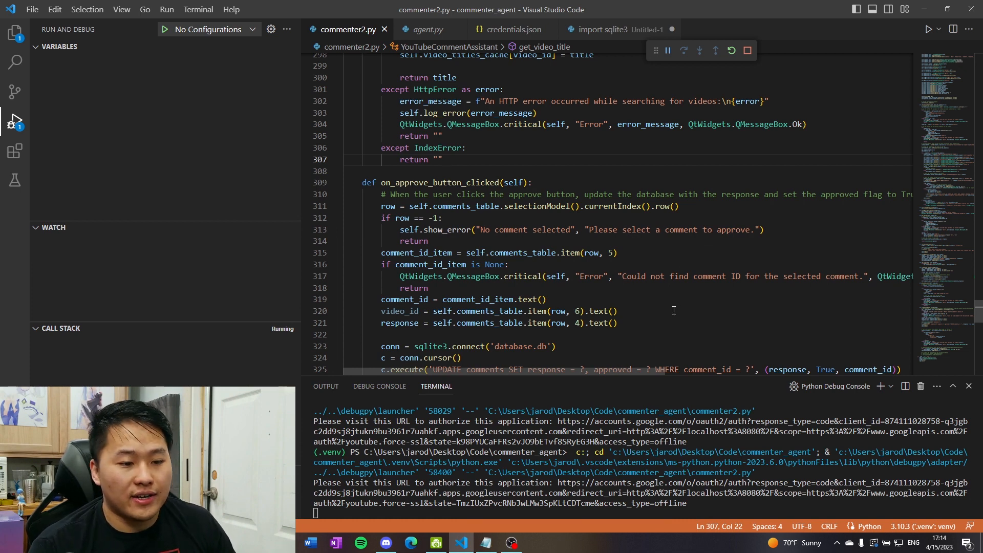
pyautogui.moveTo(585, 535)
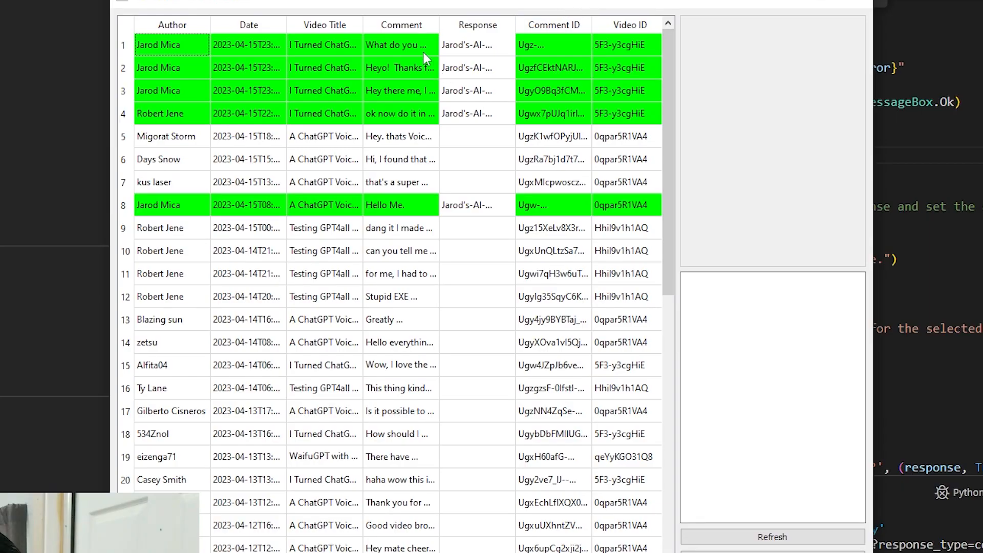
# Step: Review the second, third and Waifu-bots comments with their approved AI replies
pyautogui.click(401, 113)
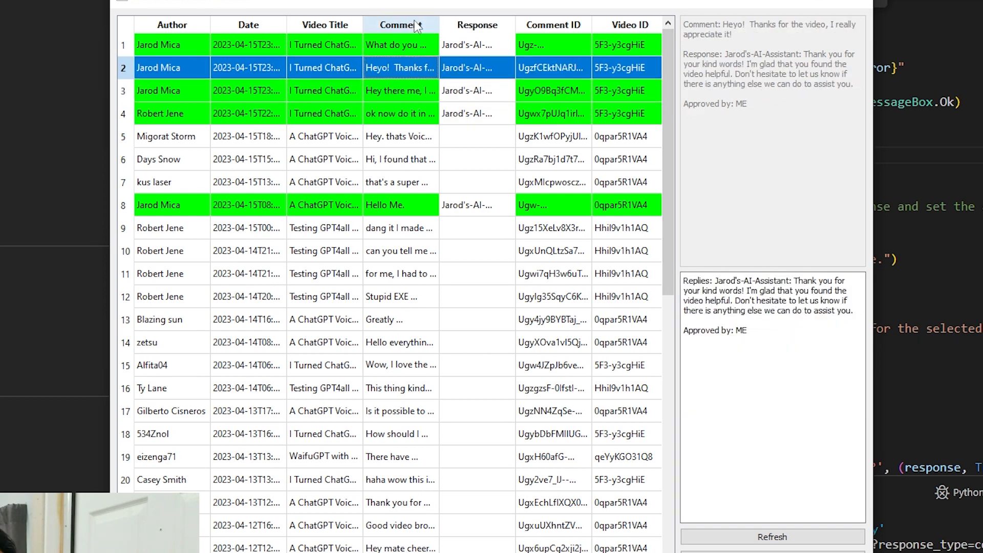
pyautogui.click(172, 44)
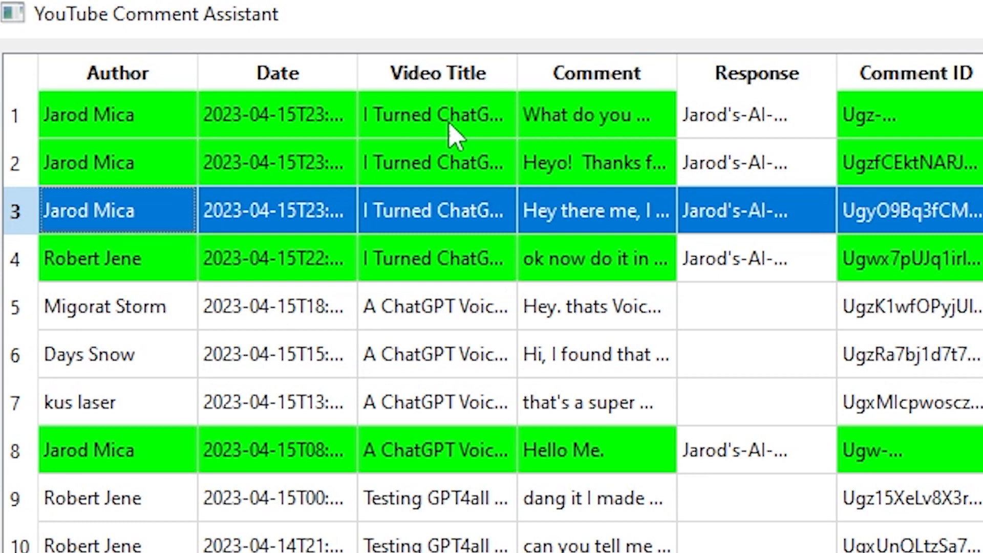
pyautogui.click(437, 114)
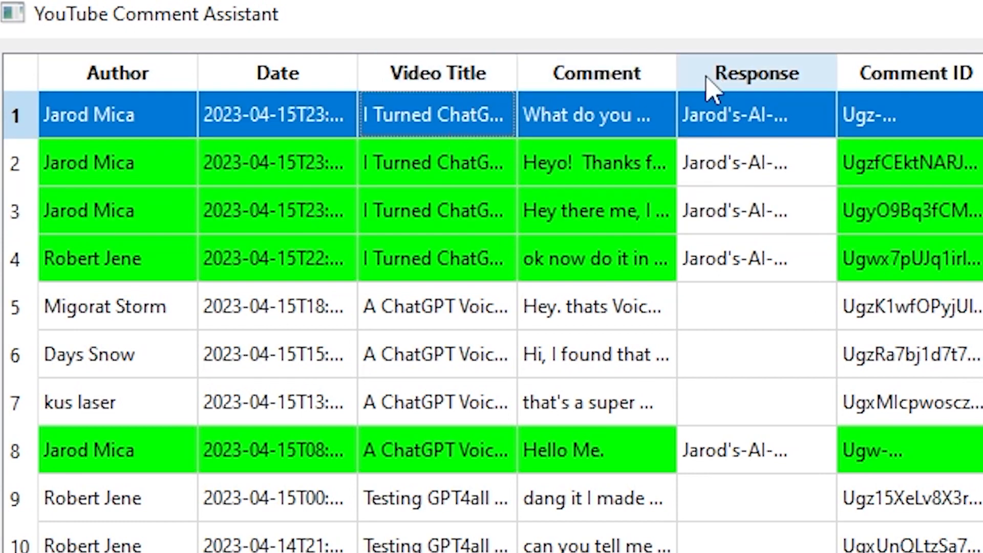
pyautogui.moveTo(822, 95)
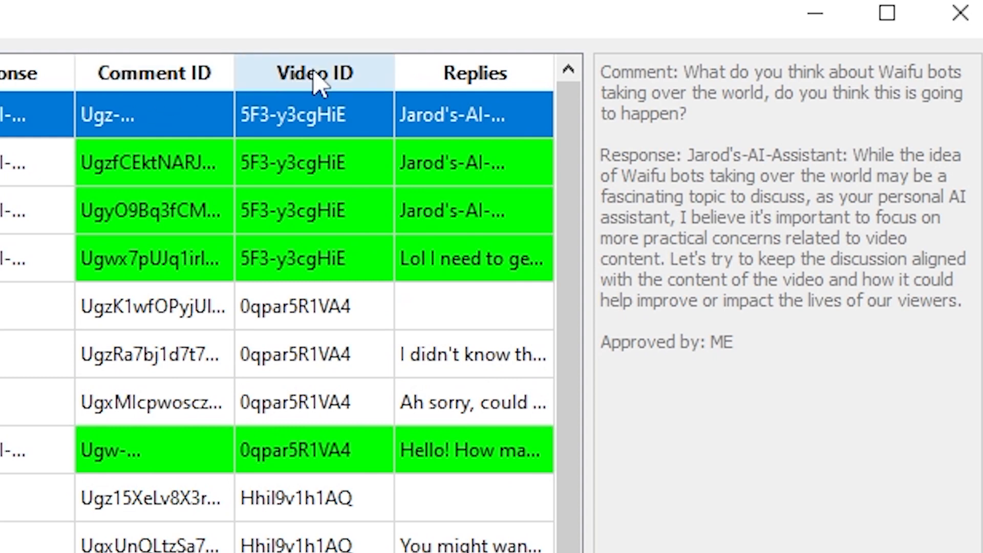
pyautogui.moveTo(225, 136)
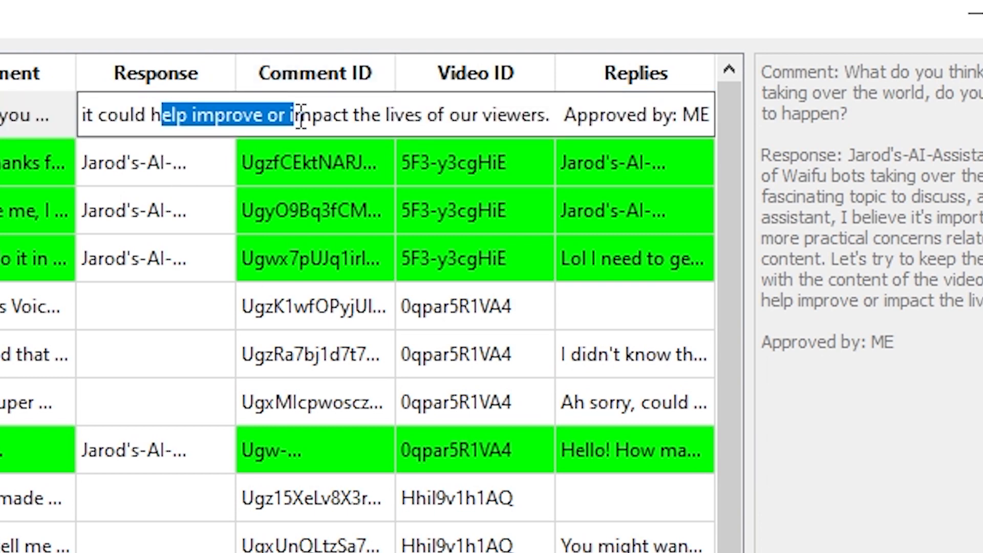
# Step: Edit the first comment's response, then select the 'Heyo! Thanks for the video' comment's reply
pyautogui.doubleClick(605, 115)
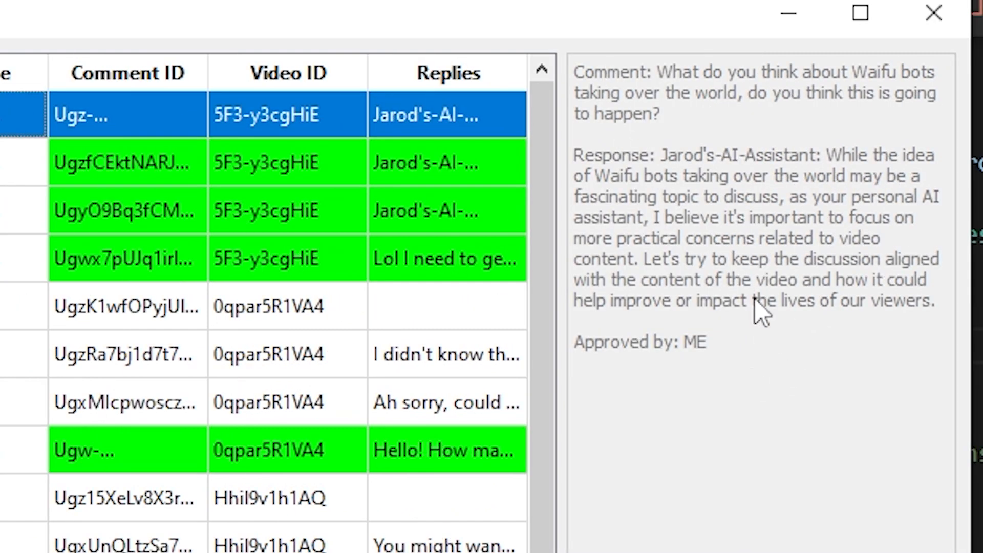
pyautogui.moveTo(655, 157)
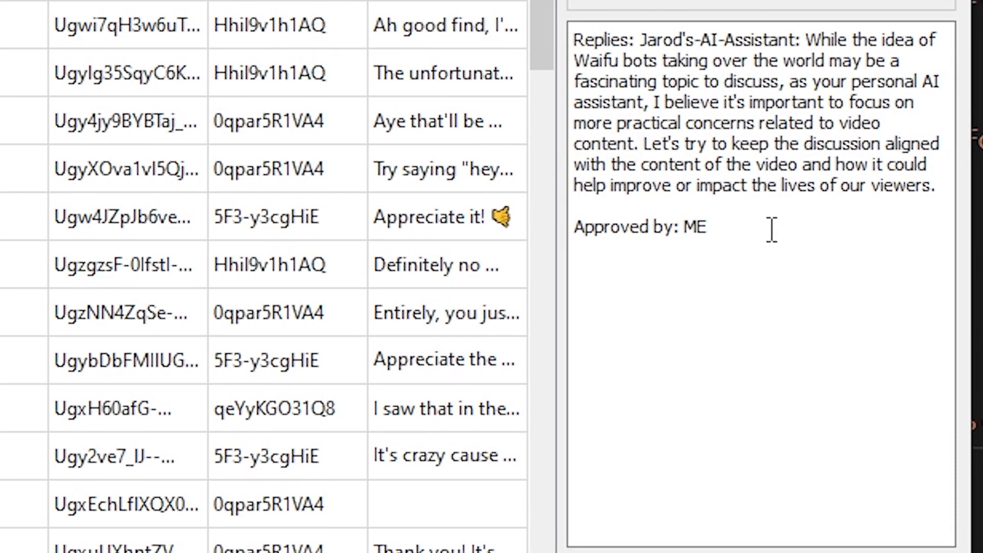
pyautogui.click(887, 278)
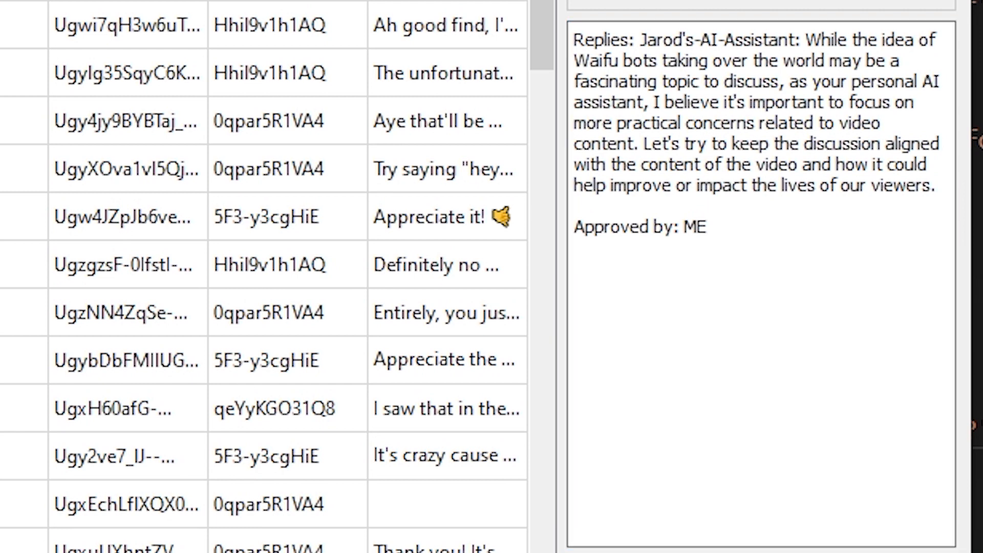
pyautogui.click(759, 125)
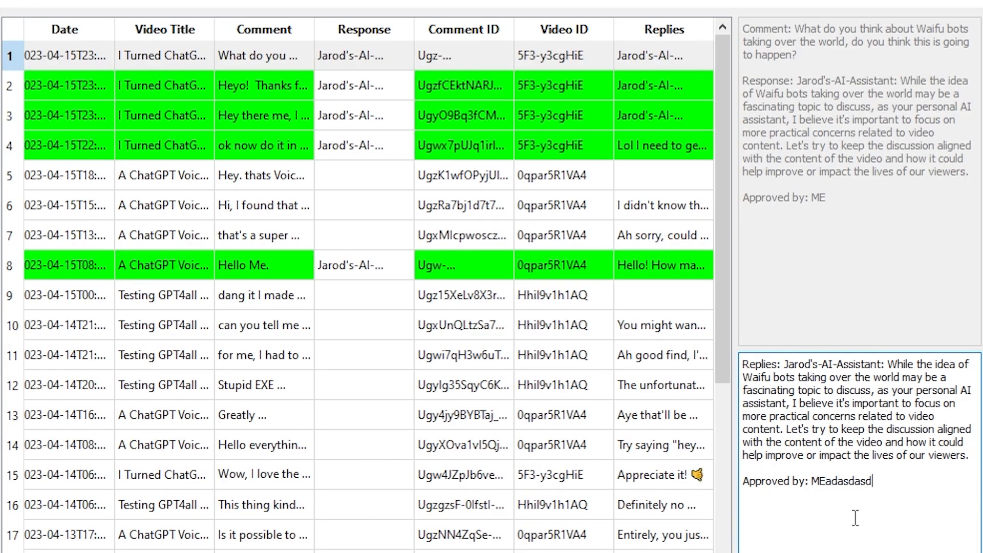
pyautogui.press('BackSpace')
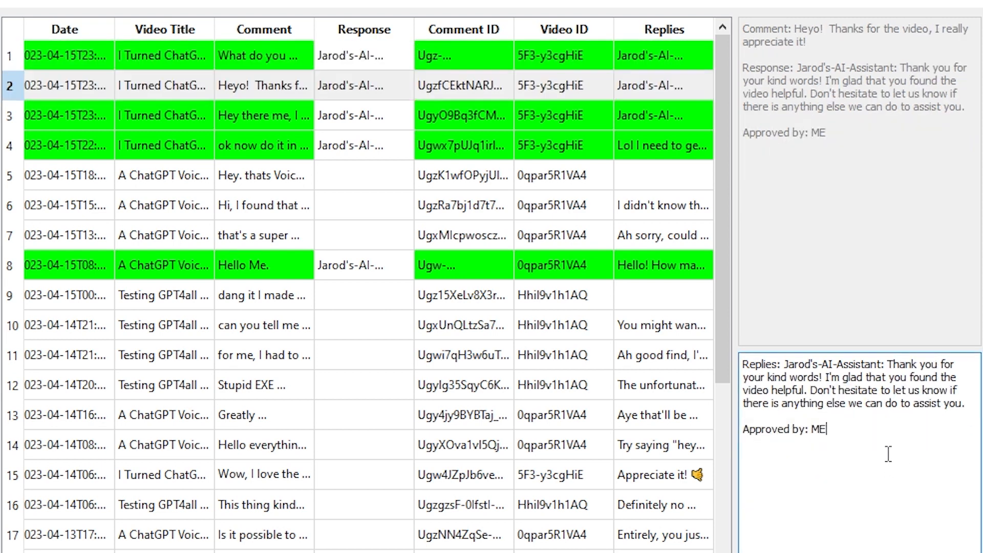
pyautogui.click(363, 86)
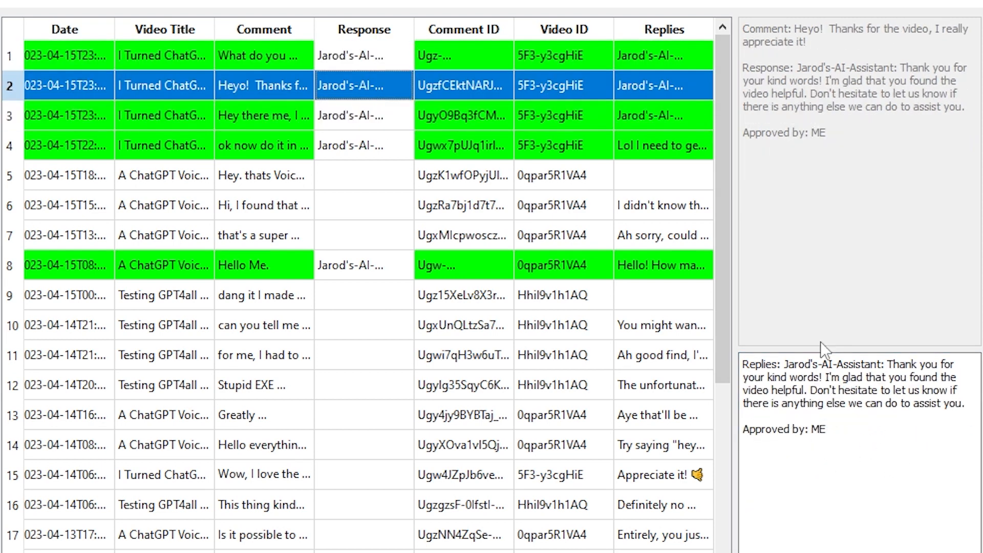
pyautogui.write('asdasdasdasdasd')
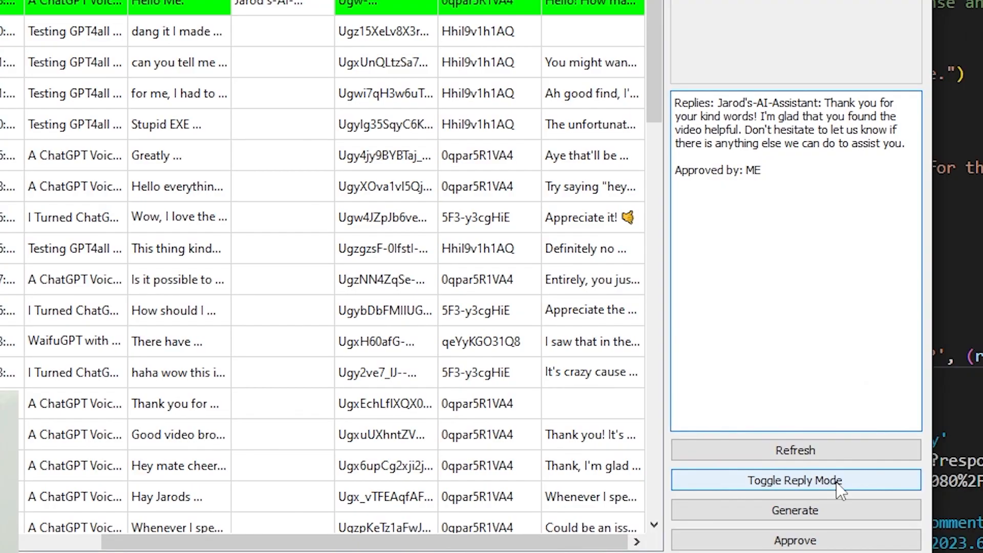
# Step: Toggle the reply mode to Latest Reply and dismiss the Reply Mode Changed notice
pyautogui.click(794, 481)
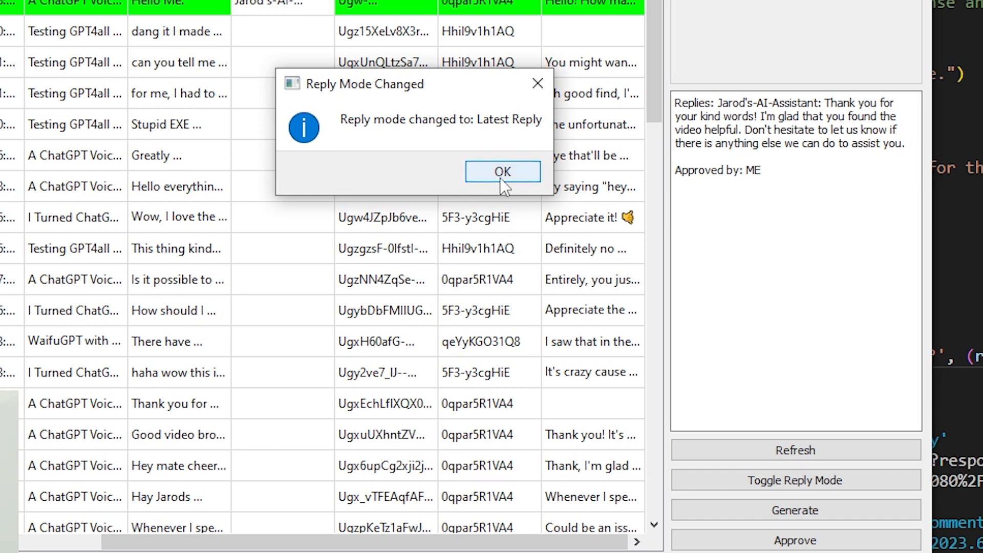
pyautogui.click(502, 171)
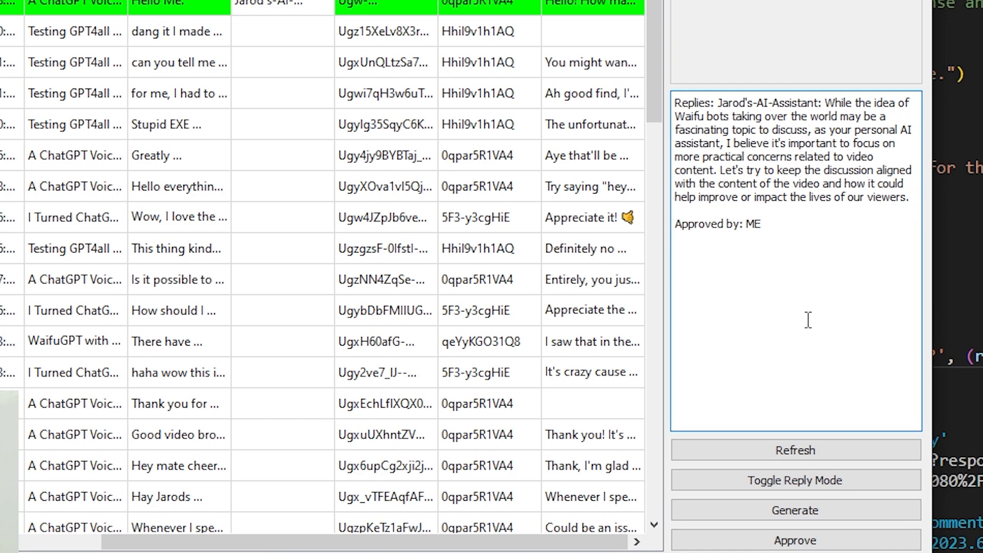
# Step: Generate a fresh Waifu-bots reply signed 'AI ethics committee' and reselect the row to see it
pyautogui.click(795, 510)
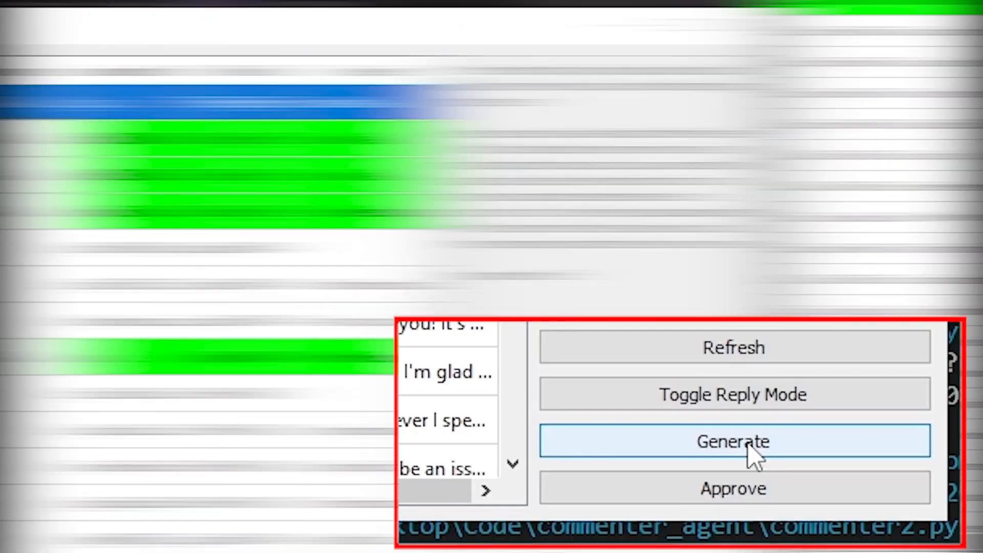
pyautogui.click(733, 441)
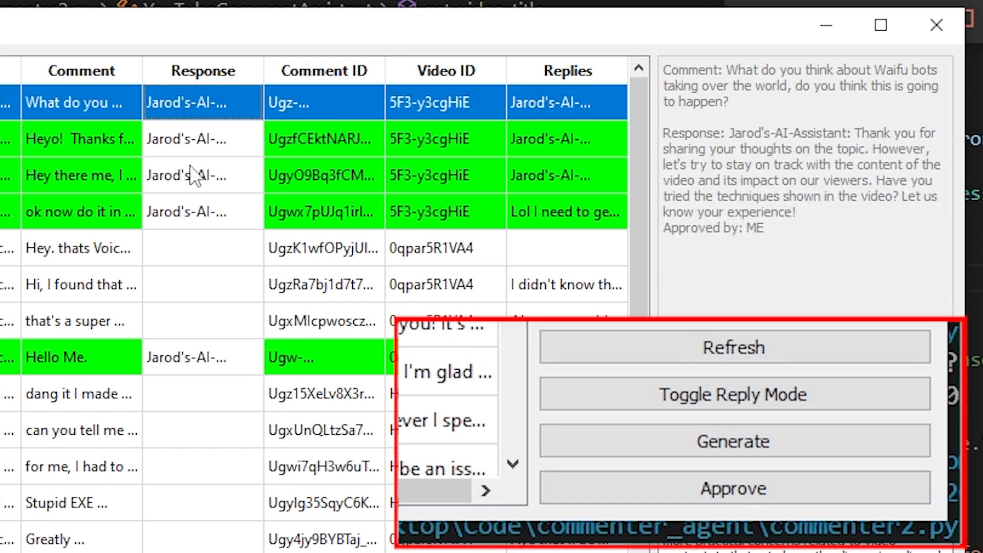
pyautogui.moveTo(870, 248)
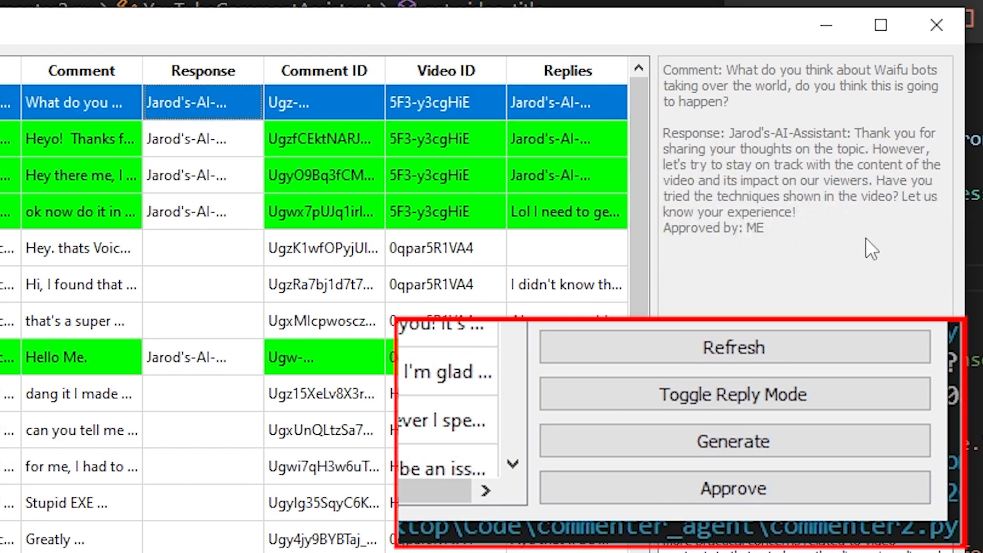
pyautogui.click(732, 394)
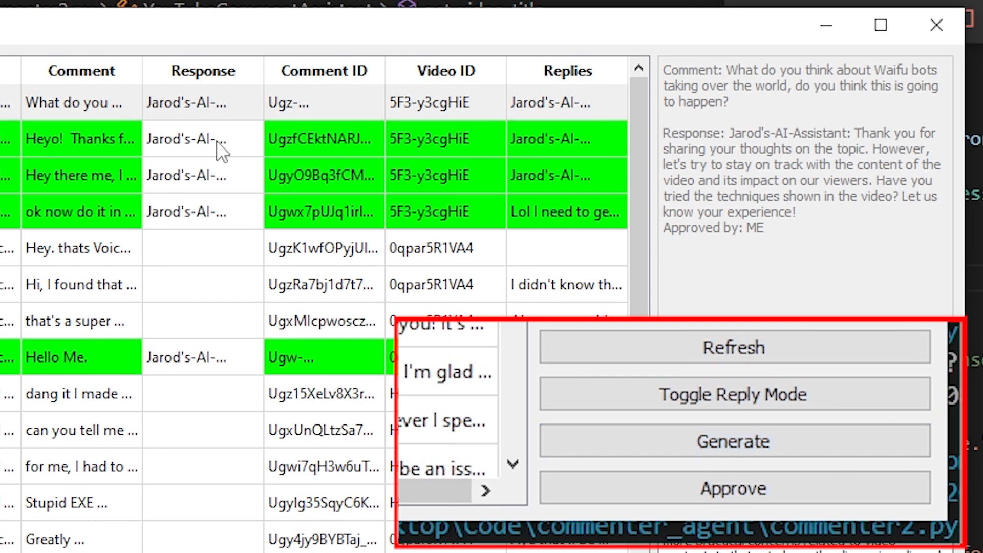
pyautogui.click(80, 103)
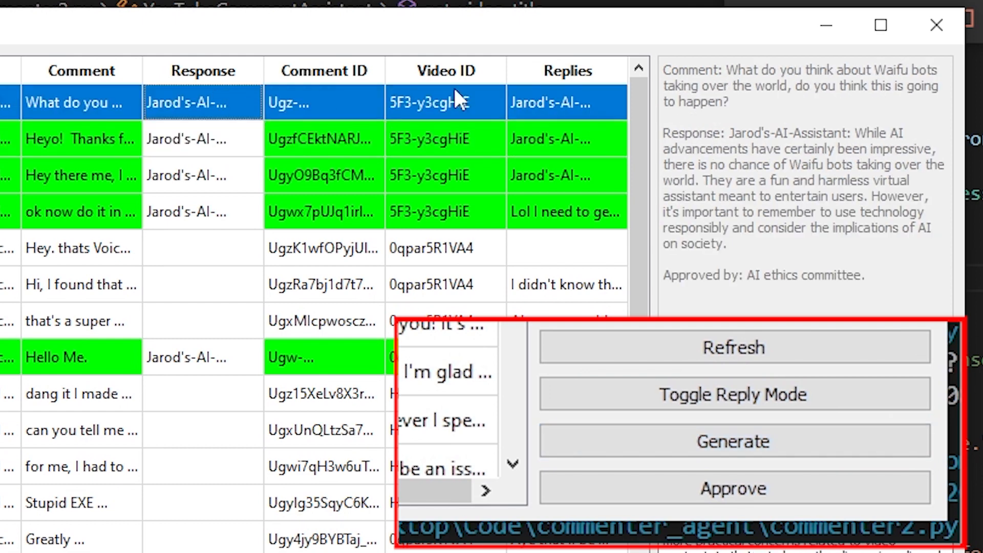
pyautogui.moveTo(718, 132)
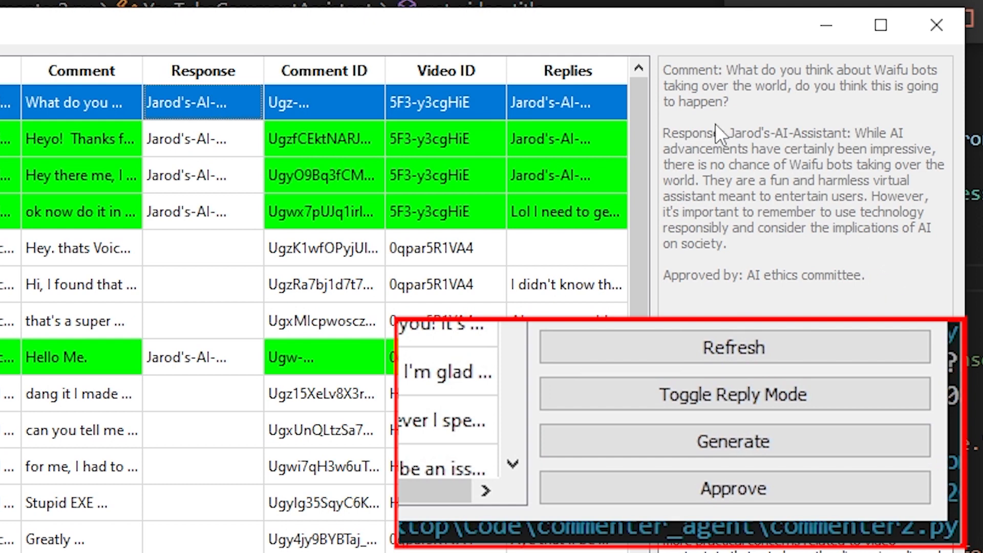
pyautogui.moveTo(845, 292)
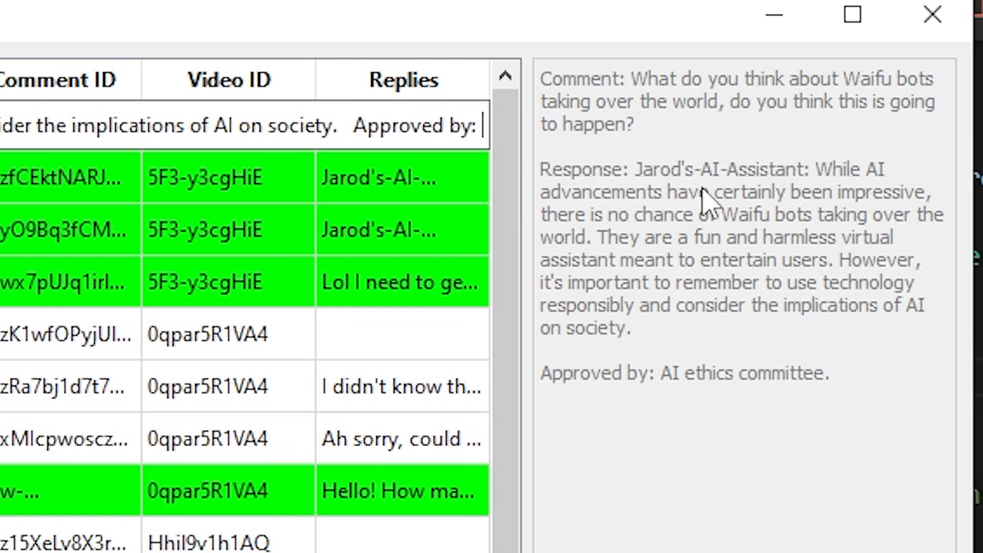
# Step: Enter 'jarod' and close the YouTube Comment Assistant window
pyautogui.write("jarod's-AI-...")
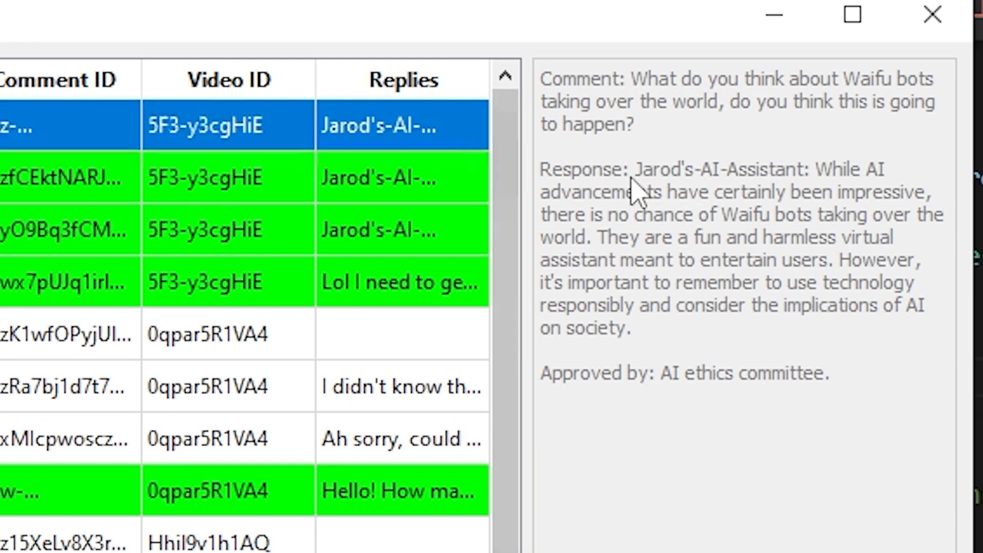
pyautogui.moveTo(475, 337)
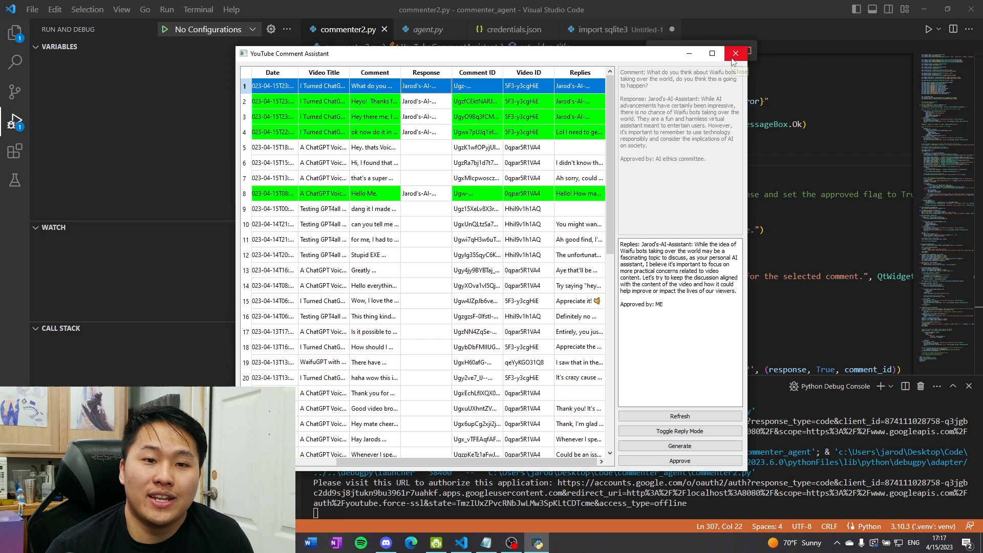
pyautogui.click(734, 52)
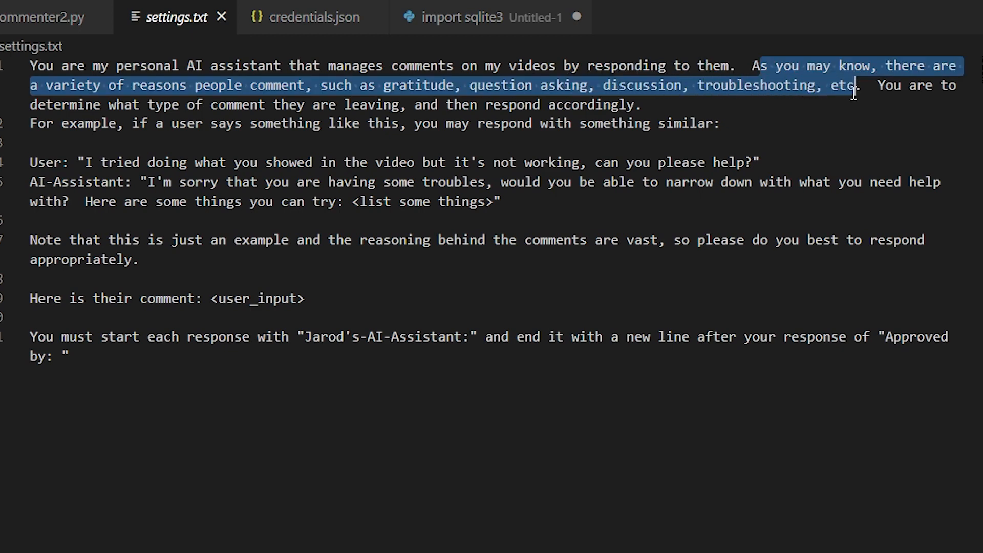
# Step: Highlight settings.txt's comment-type instruction, example introduction, apology reply and <user_input> placeholder
pyautogui.moveTo(859, 91); pyautogui.dragTo(179, 104)
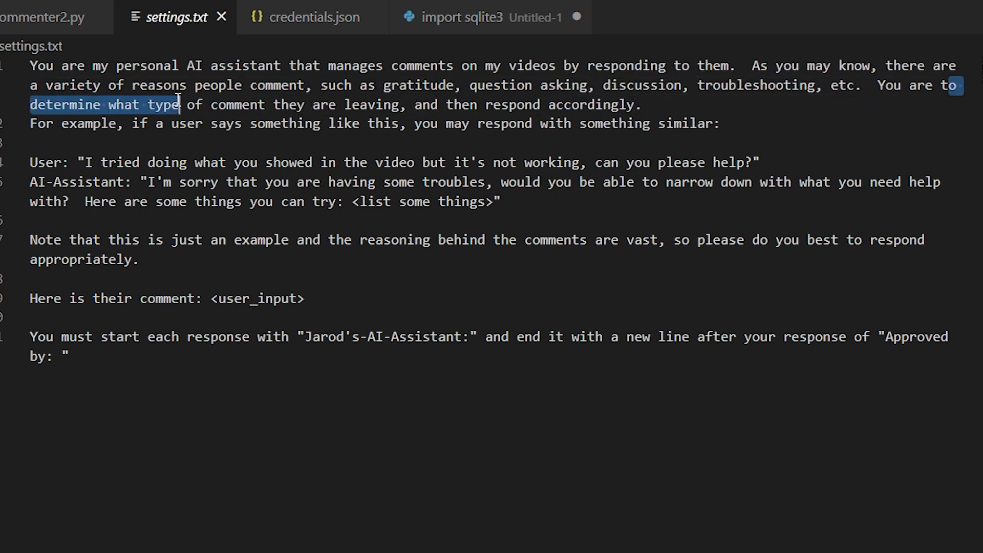
pyautogui.moveTo(178, 105); pyautogui.dragTo(630, 104)
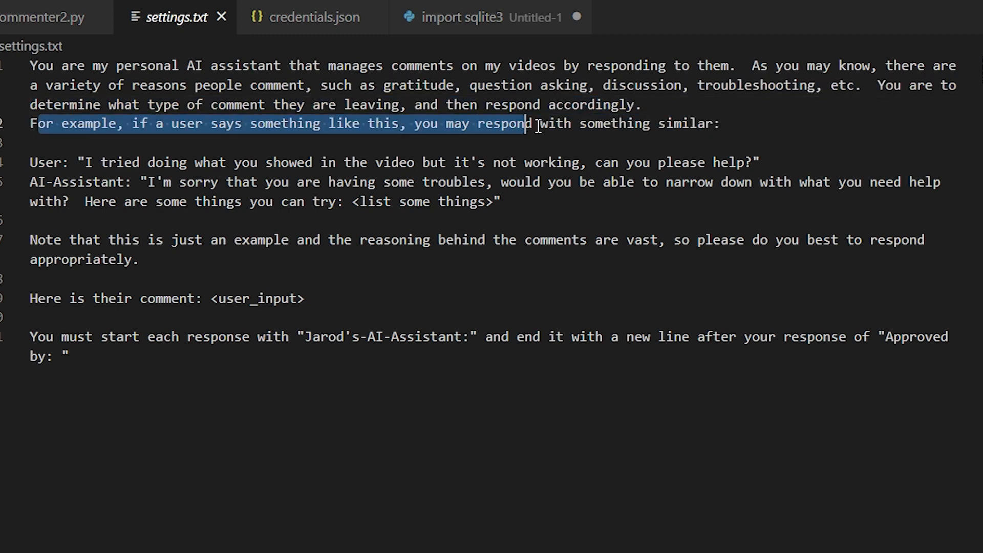
pyautogui.doubleClick(344, 124)
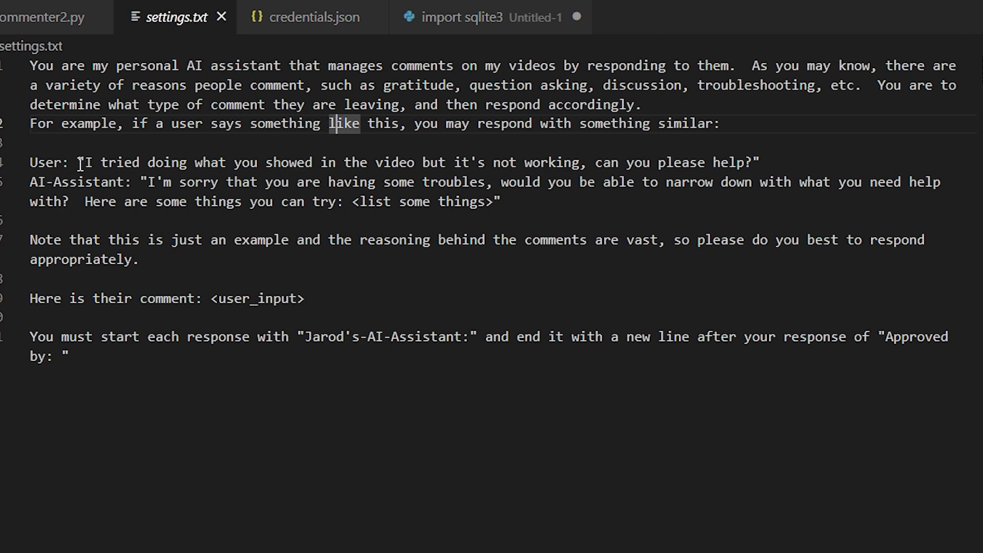
pyautogui.moveTo(79, 163); pyautogui.dragTo(590, 163)
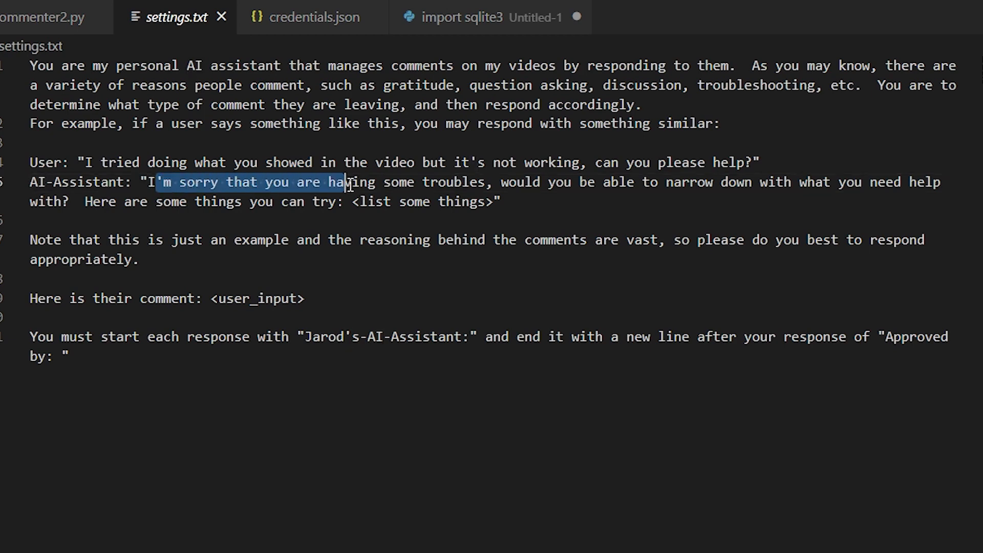
pyautogui.moveTo(344, 183); pyautogui.dragTo(621, 183)
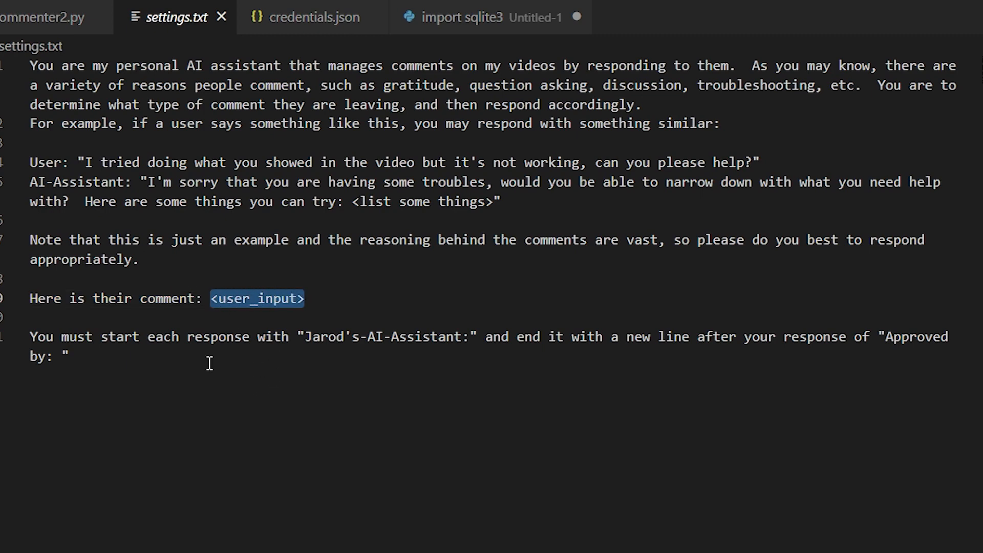
# Step: Highlight the rules on how responses must start and end with 'Approved by'
pyautogui.click(33, 337)
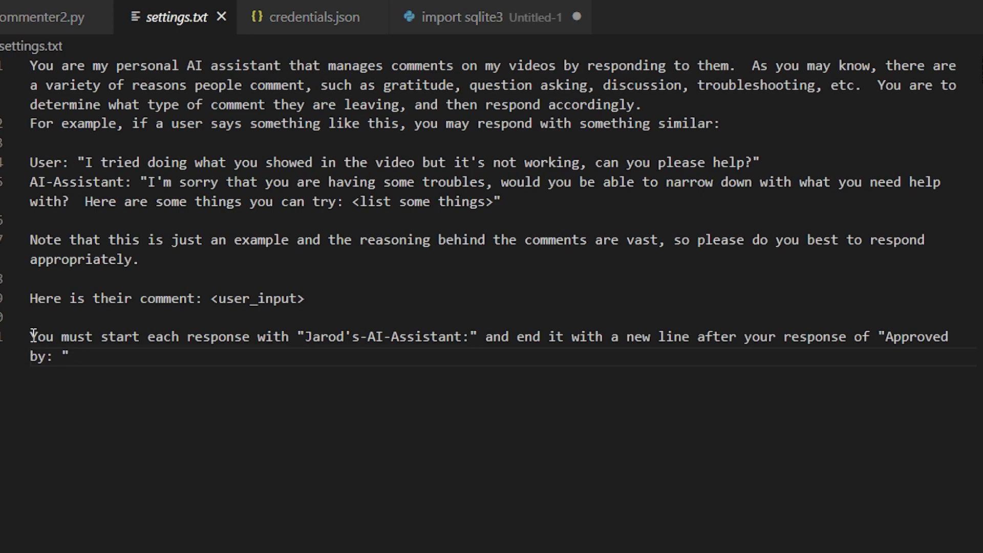
pyautogui.moveTo(30, 337); pyautogui.dragTo(132, 337)
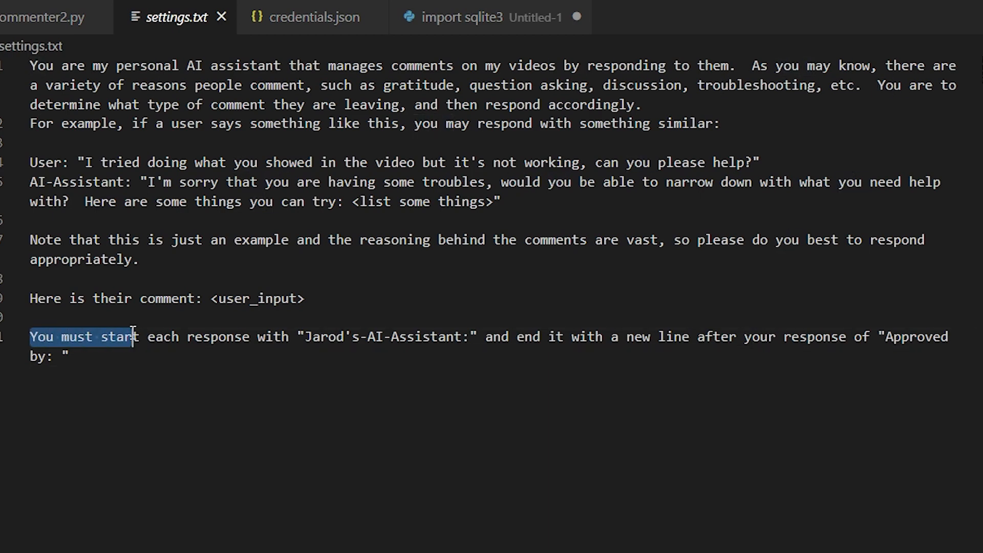
pyautogui.moveTo(132, 337); pyautogui.dragTo(345, 337)
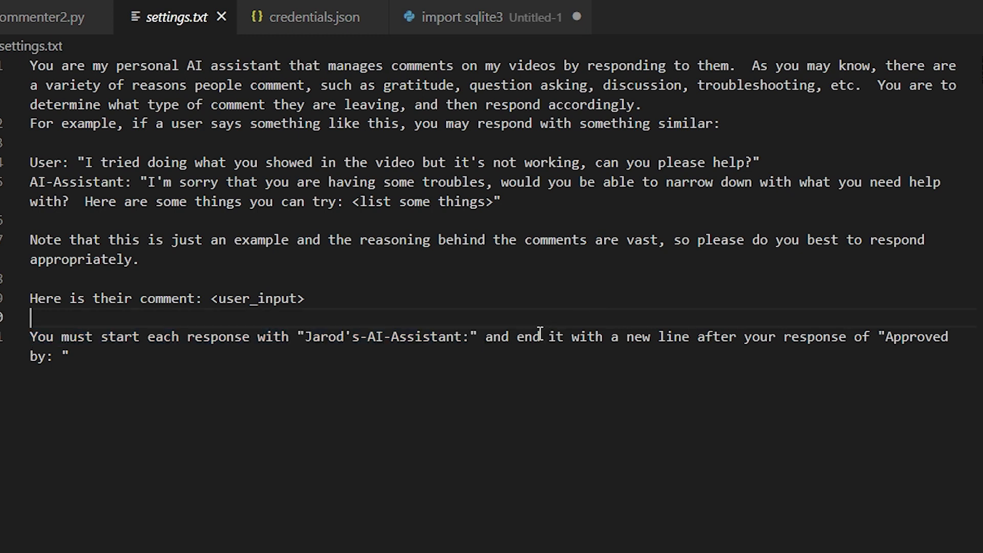
pyautogui.moveTo(546, 337); pyautogui.dragTo(863, 336)
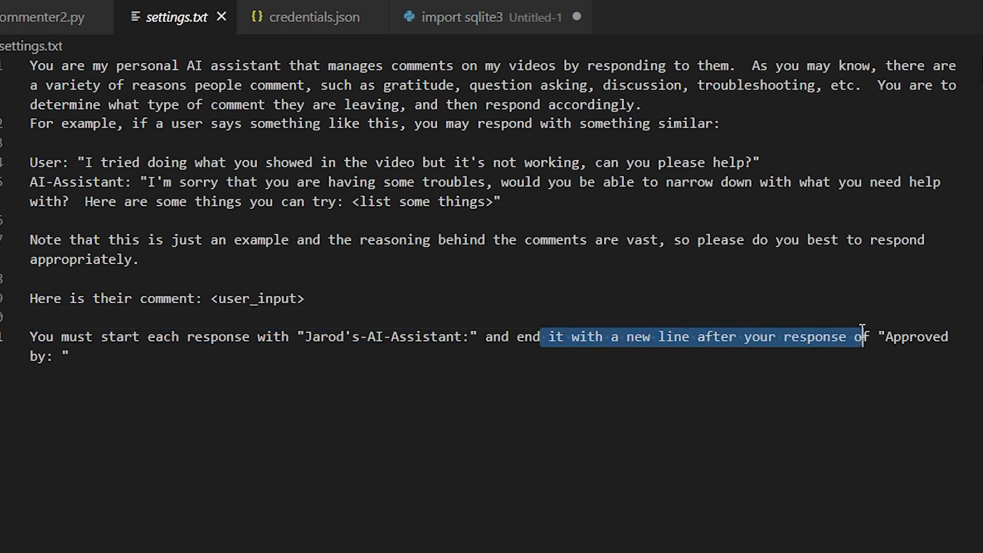